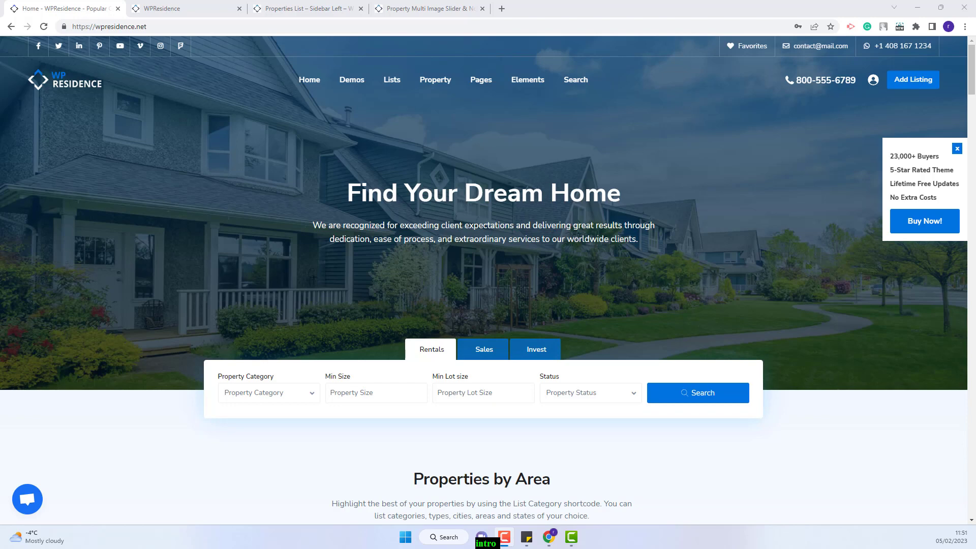
# Switch to the desingresidence site tab showing the WPResidence demo homepage
pyautogui.click(181, 9)
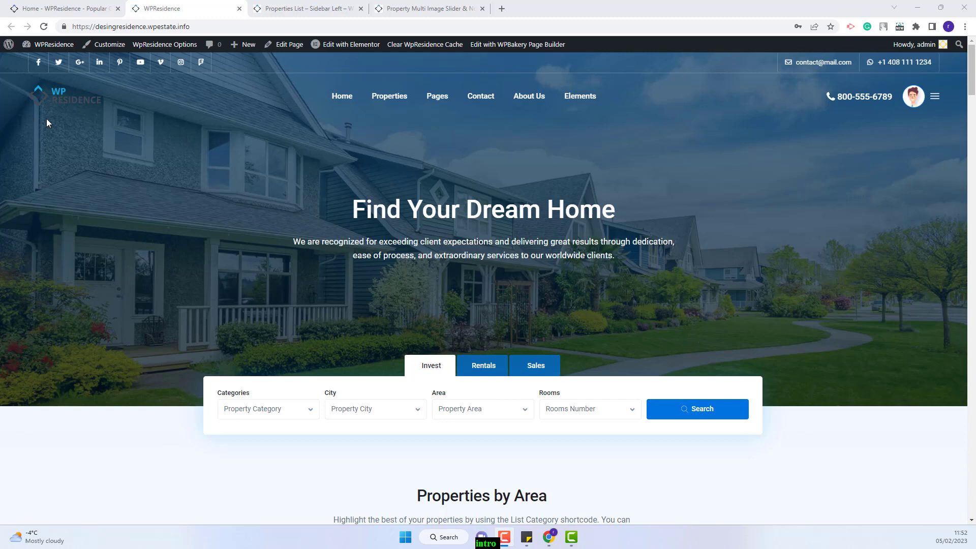
pyautogui.moveTo(68, 108)
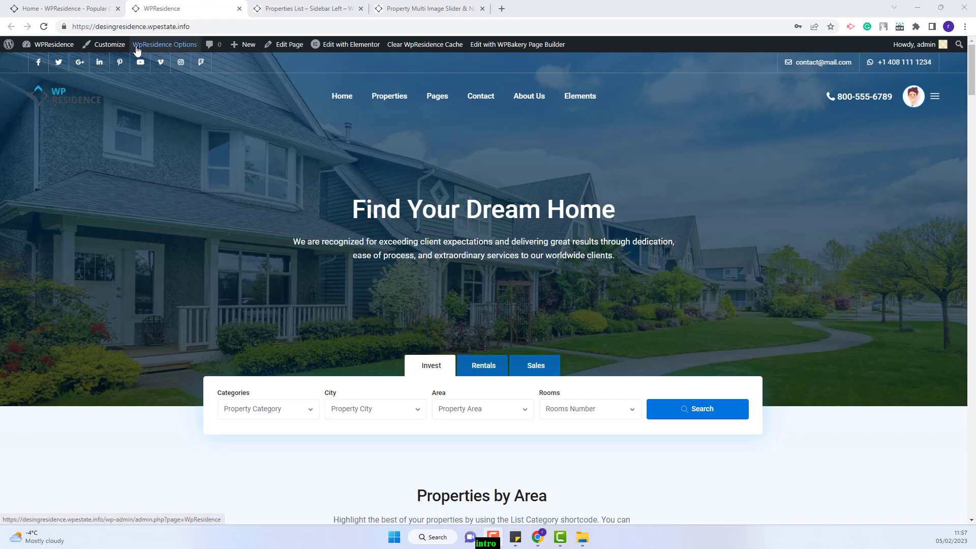
# Open WpResidence Options in a new tab and scroll General > Logos & Favicon to Your Logo
pyautogui.rightClick(136, 48)
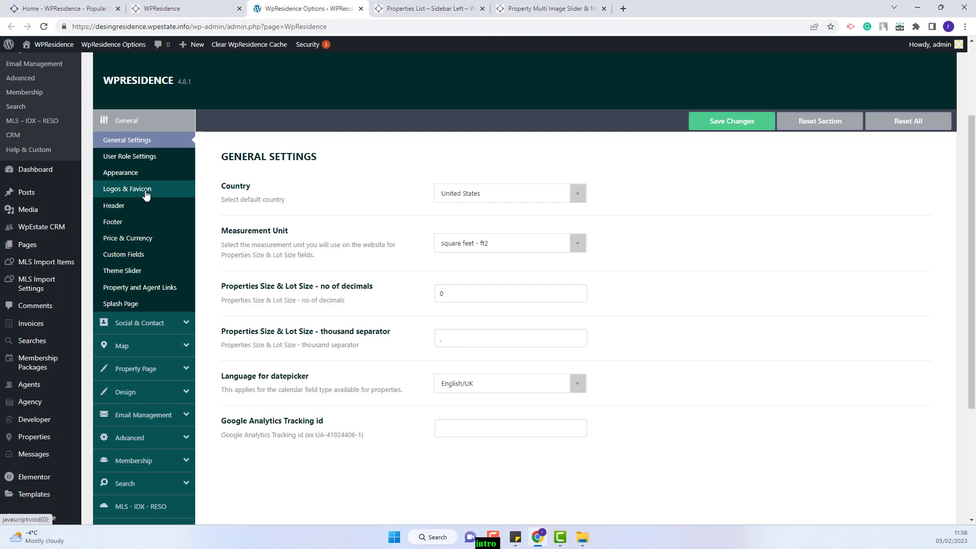
pyautogui.click(127, 189)
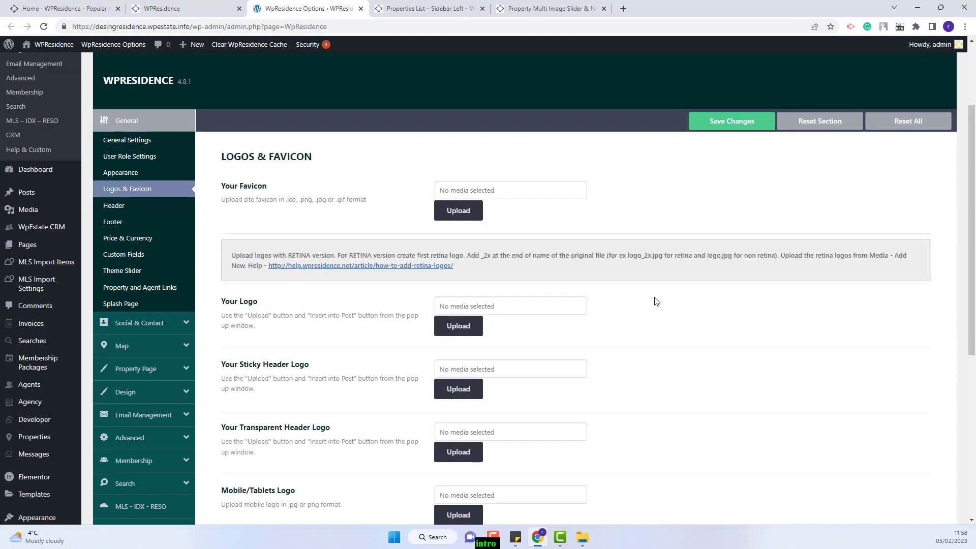
pyautogui.scroll(-3)
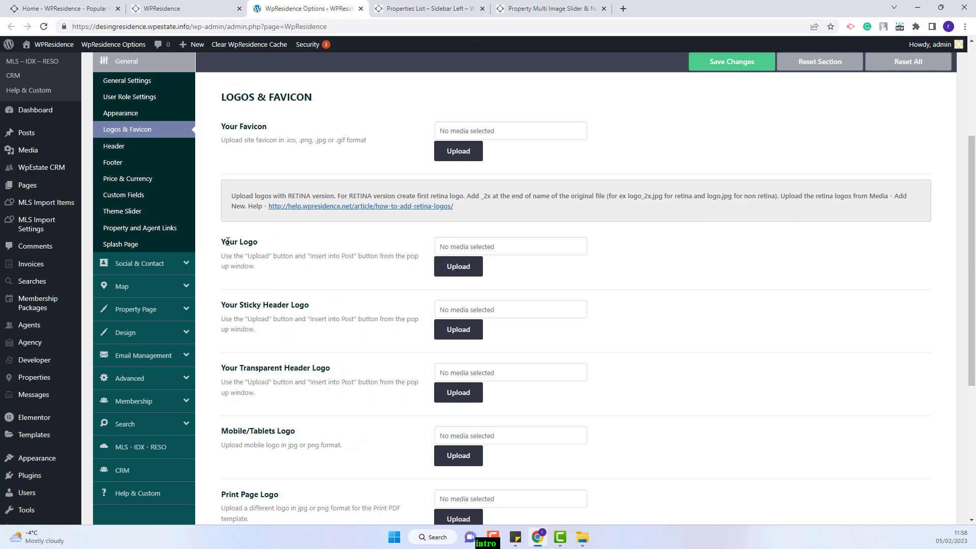
pyautogui.moveTo(269, 266)
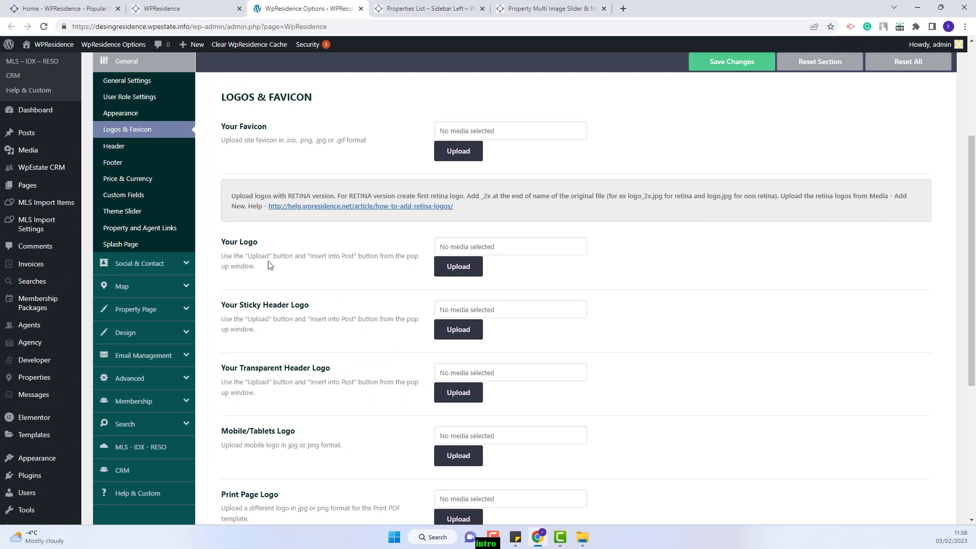
pyautogui.moveTo(448, 272)
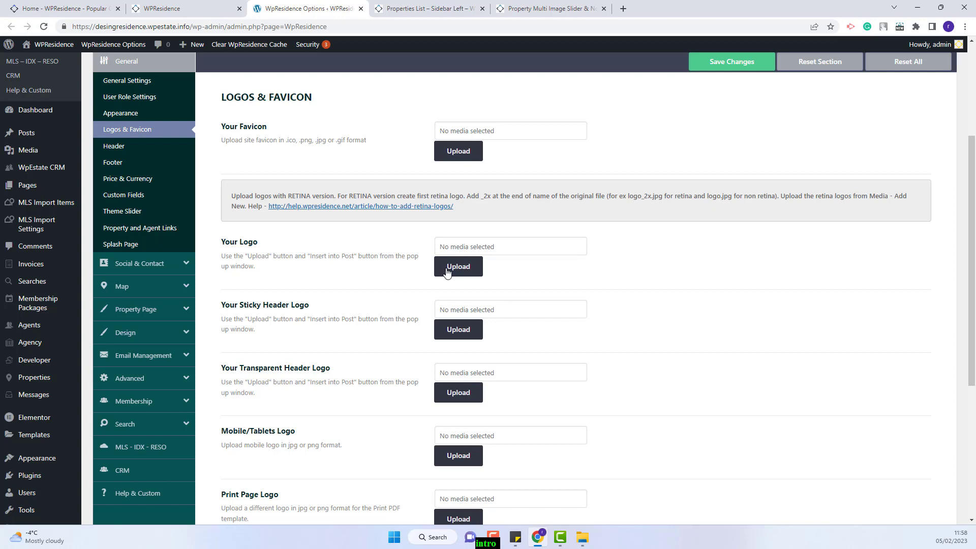
# Upload main.png from the logos folder and select it as Your Logo
pyautogui.click(458, 266)
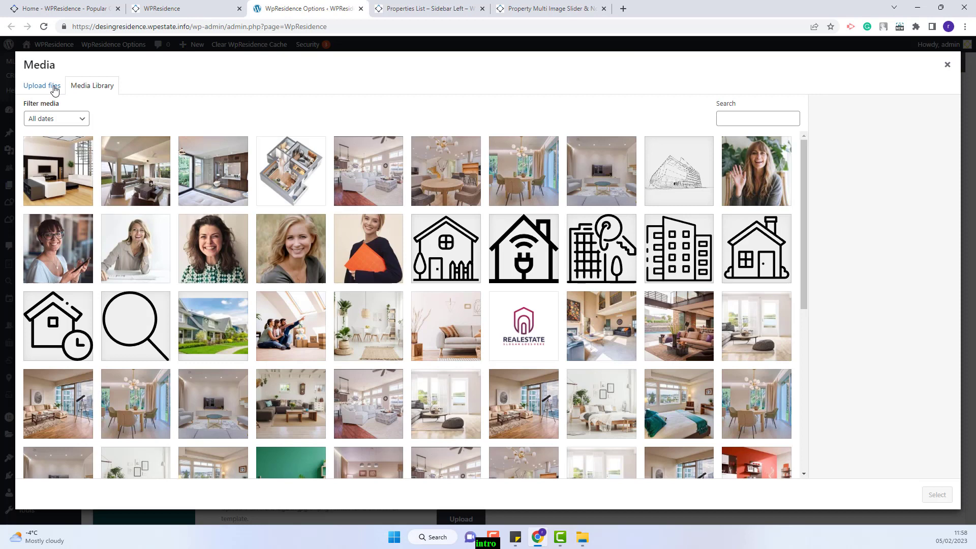
pyautogui.click(42, 85)
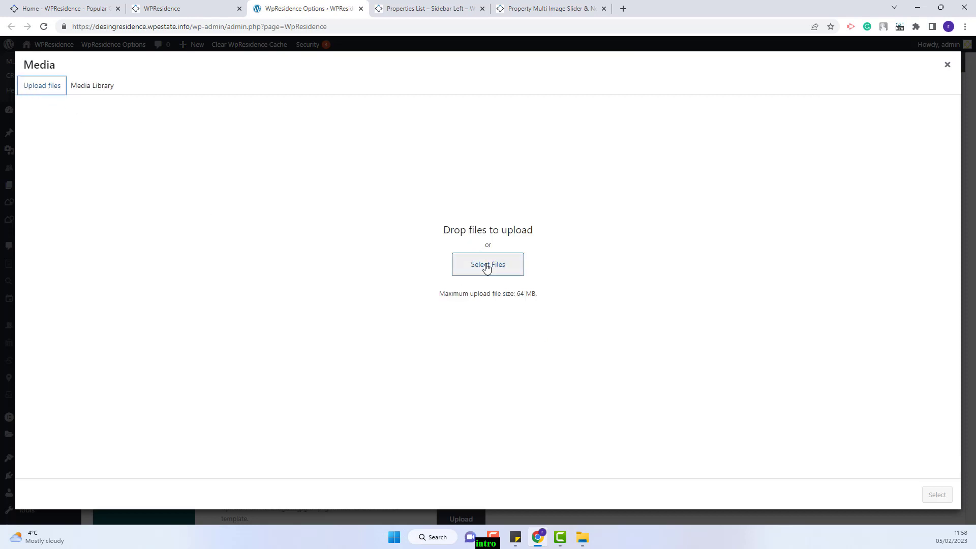
pyautogui.click(488, 265)
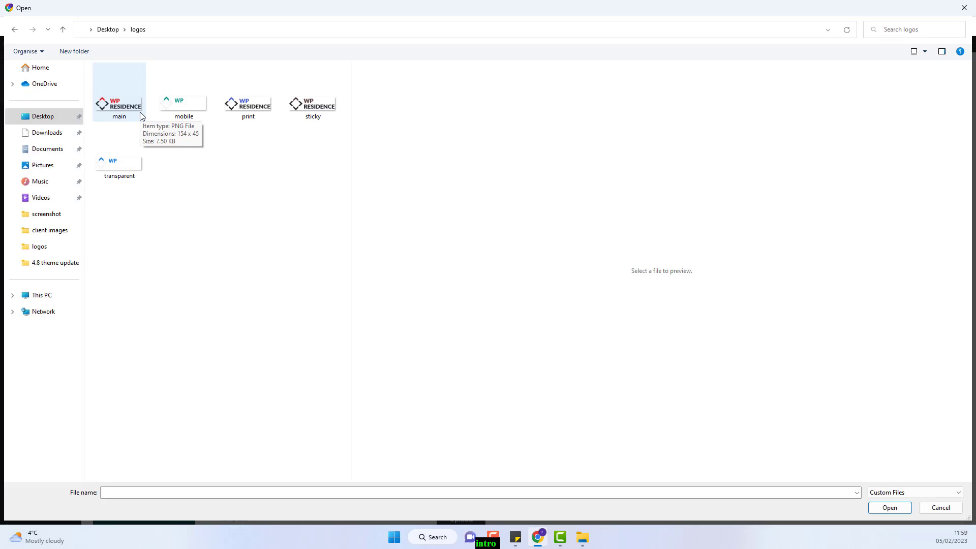
pyautogui.click(119, 104)
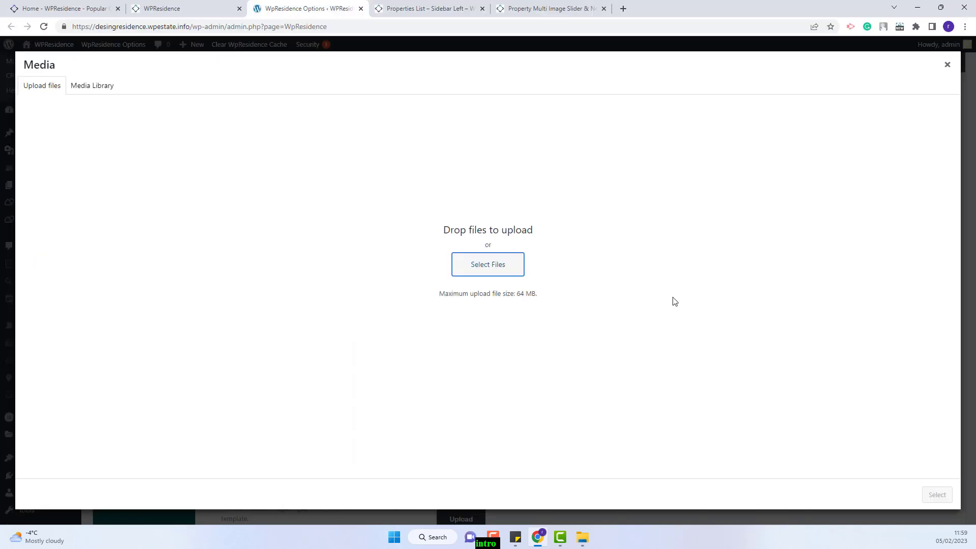
pyautogui.click(92, 85)
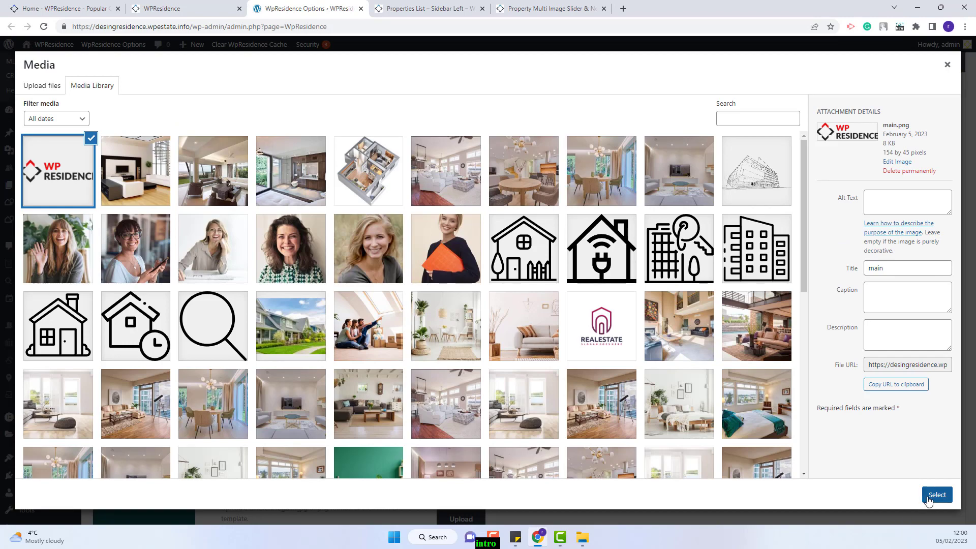
pyautogui.click(937, 495)
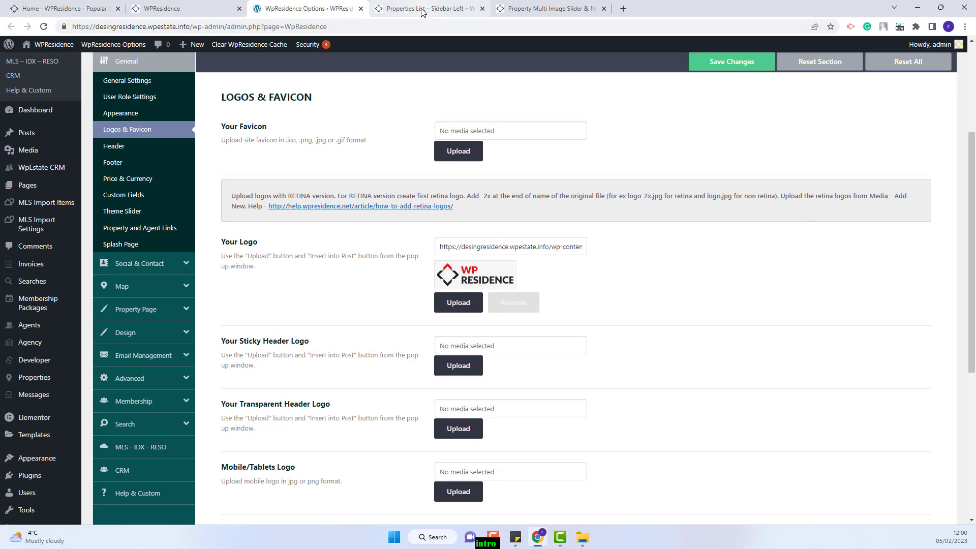
pyautogui.click(429, 10)
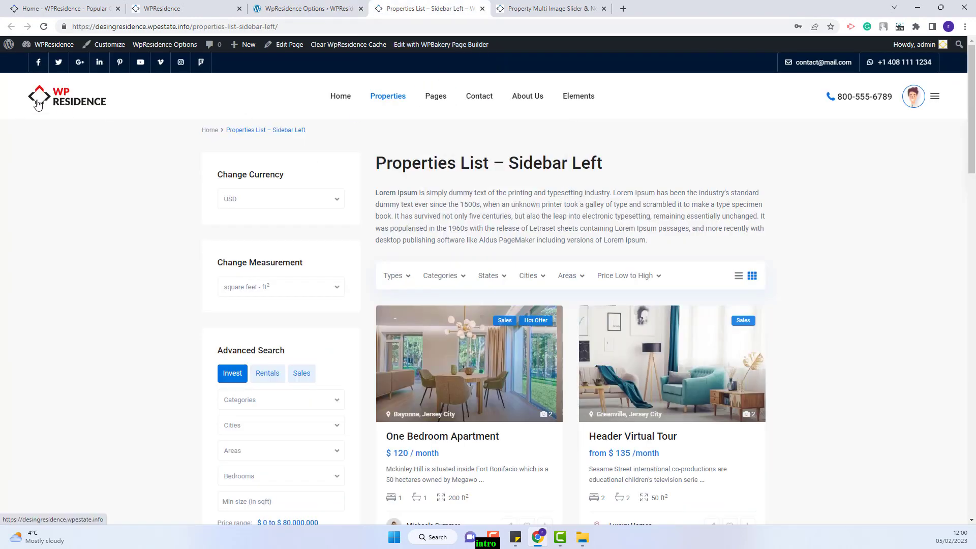
pyautogui.click(305, 8)
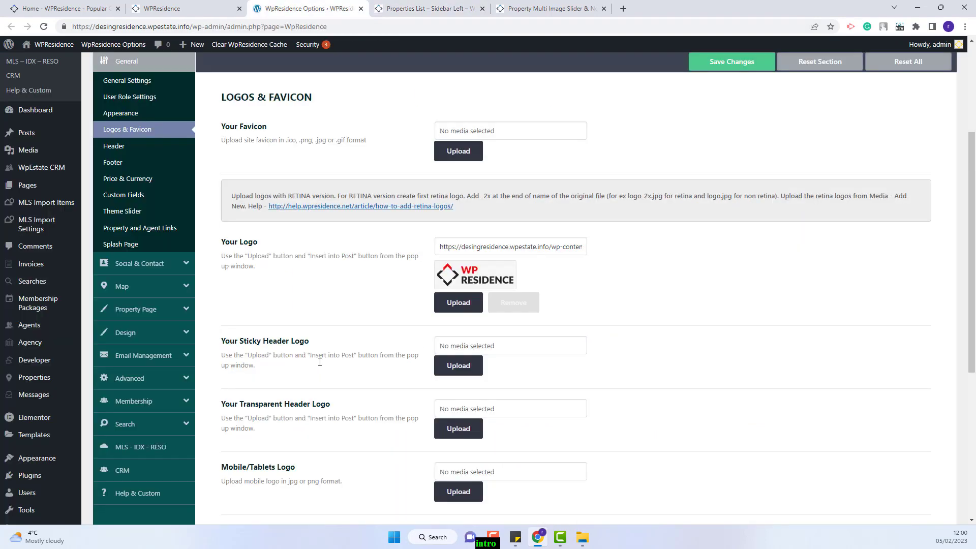
pyautogui.moveTo(276, 341)
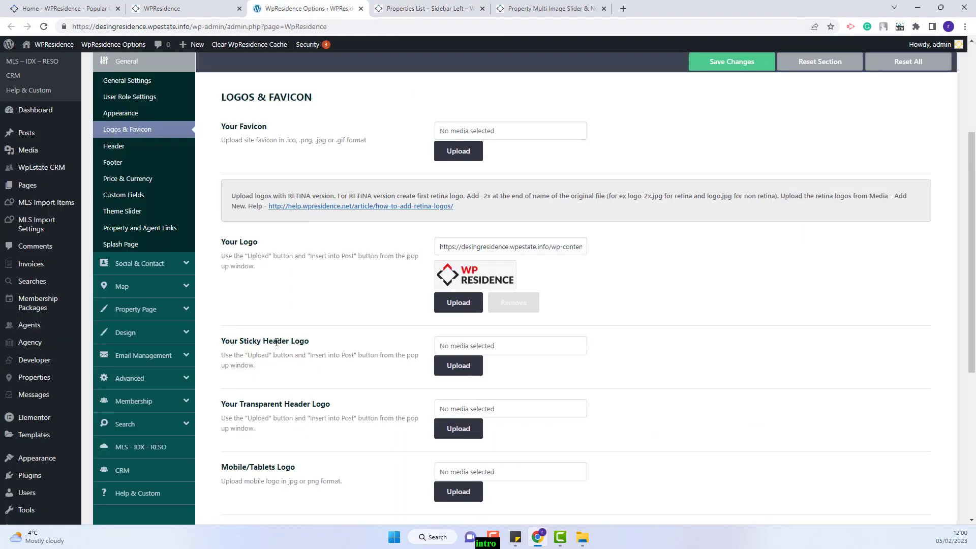
# Pick the uploaded main.png from the Media Library as the Sticky Header Logo
pyautogui.click(459, 366)
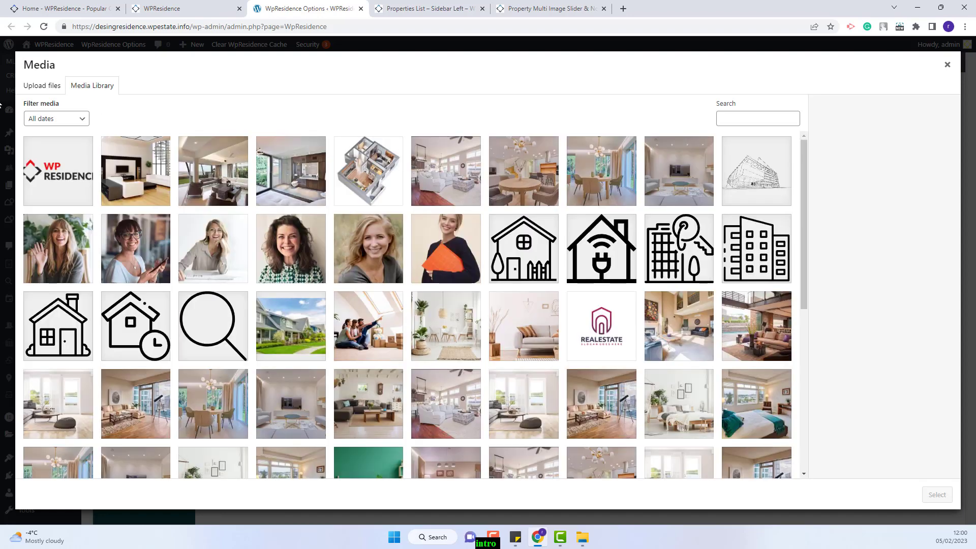
pyautogui.click(43, 86)
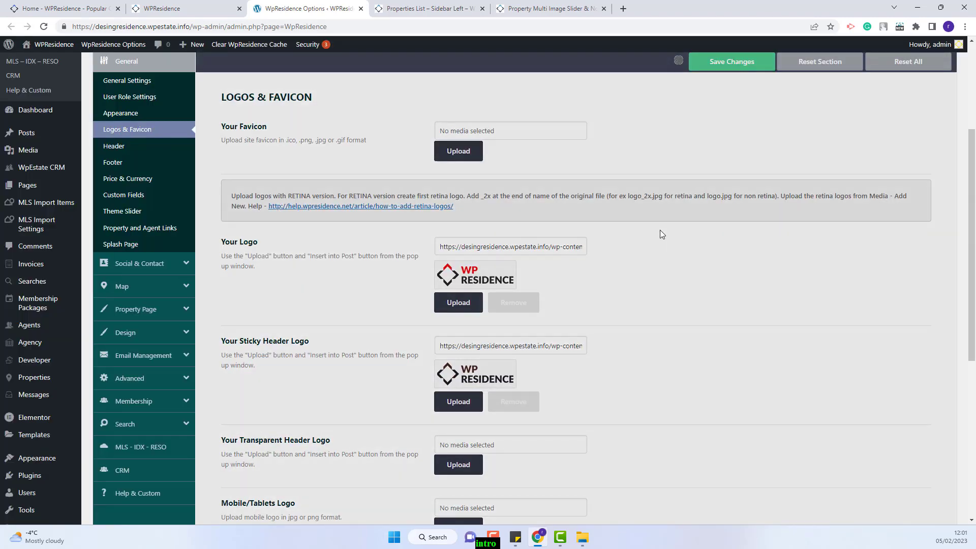
# Scroll the Properties List page to check the sticky header logo
pyautogui.click(434, 9)
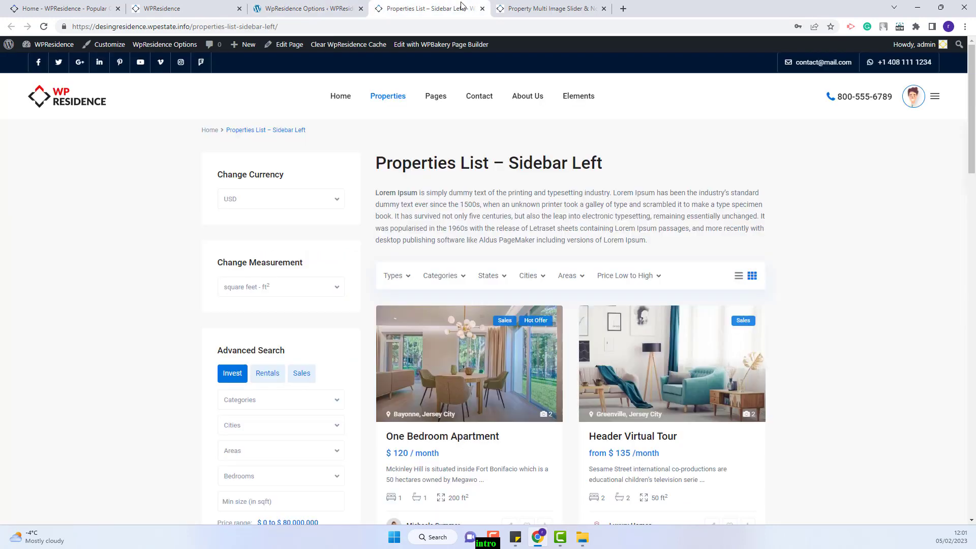
pyautogui.scroll(-3)
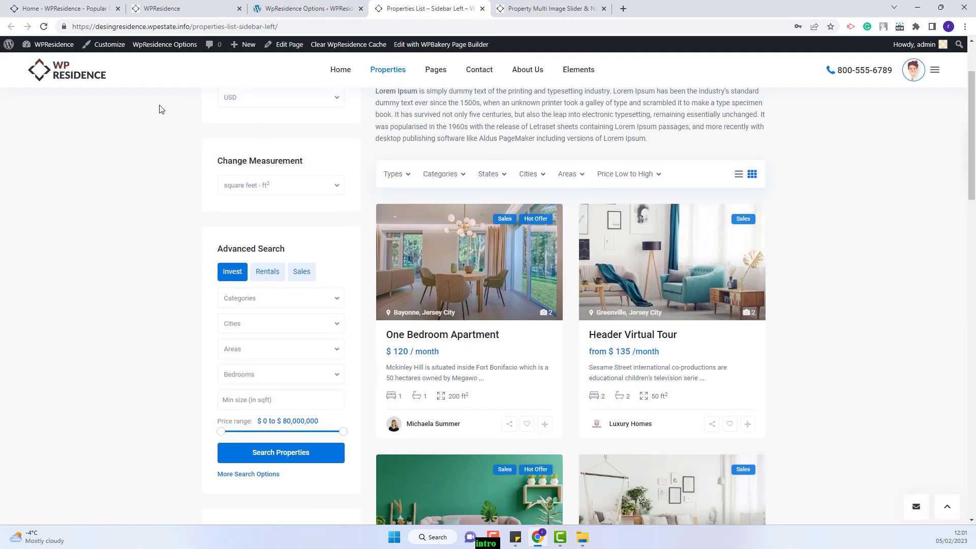
pyautogui.moveTo(47, 80)
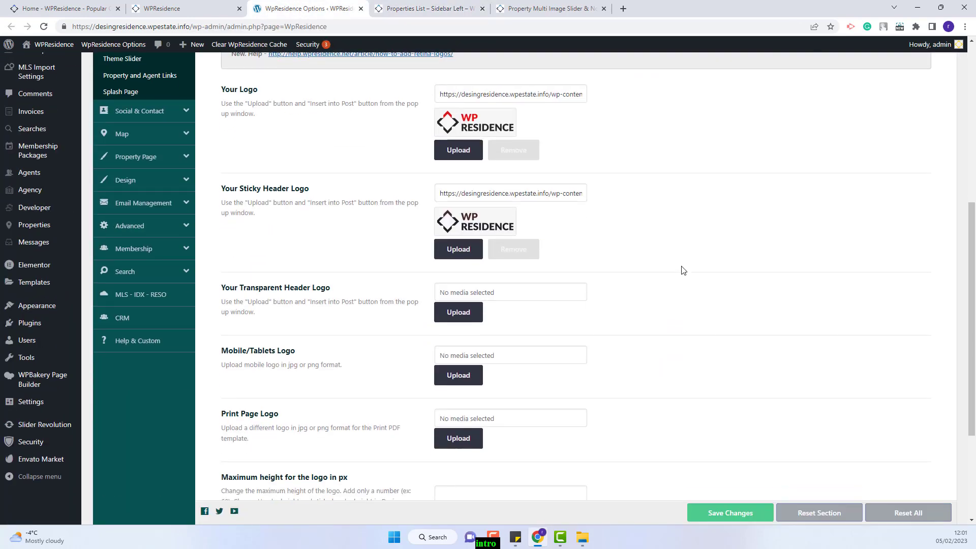
pyautogui.moveTo(222, 291)
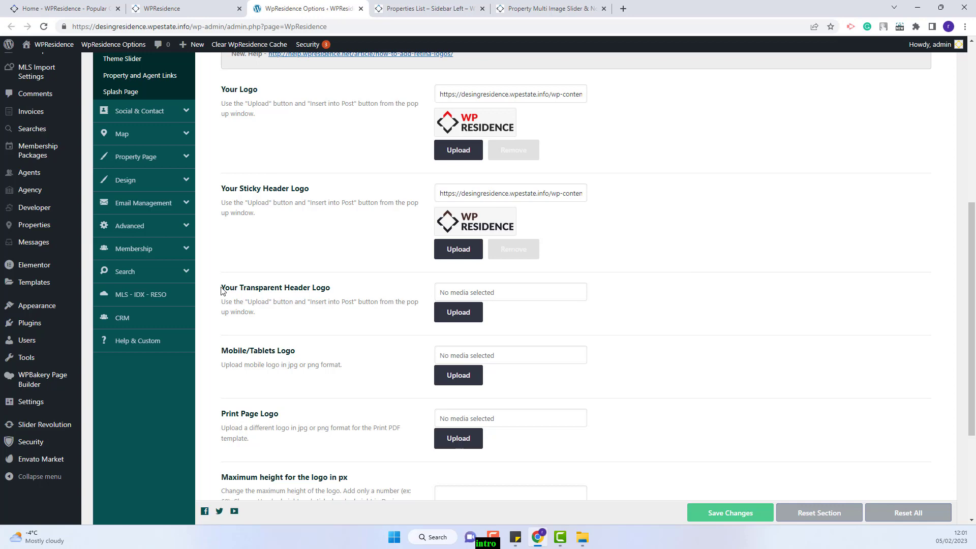
pyautogui.moveTo(352, 310)
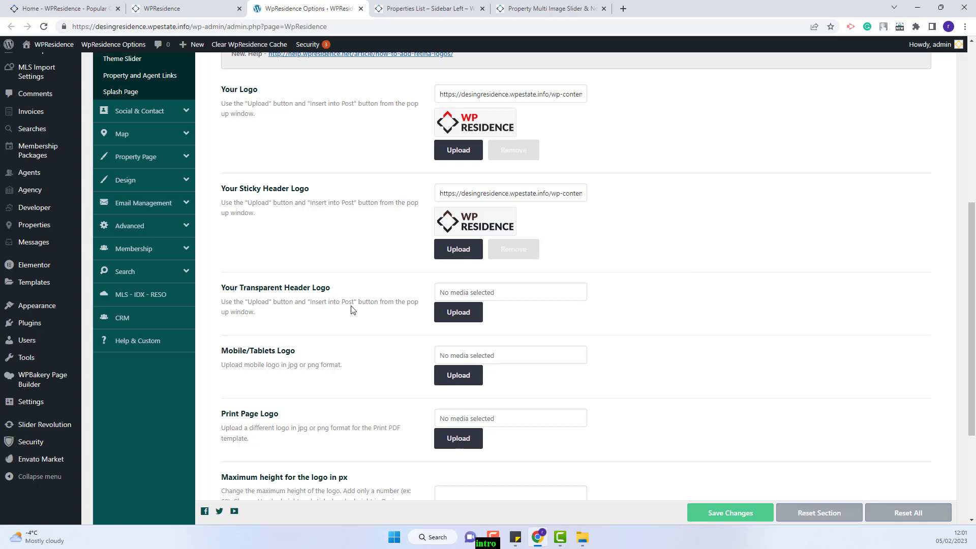
# Upload transparent.png as the Transparent Header Logo
pyautogui.click(458, 312)
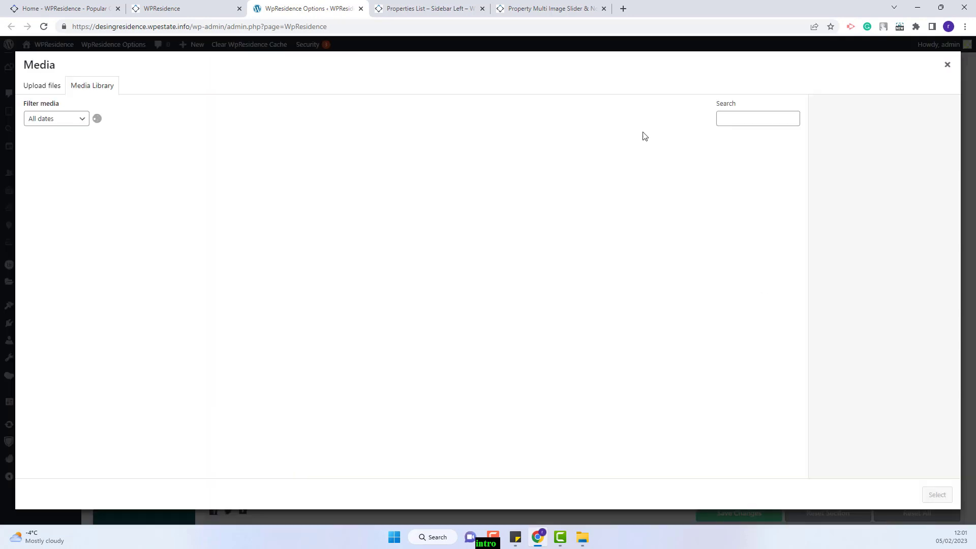
pyautogui.click(42, 86)
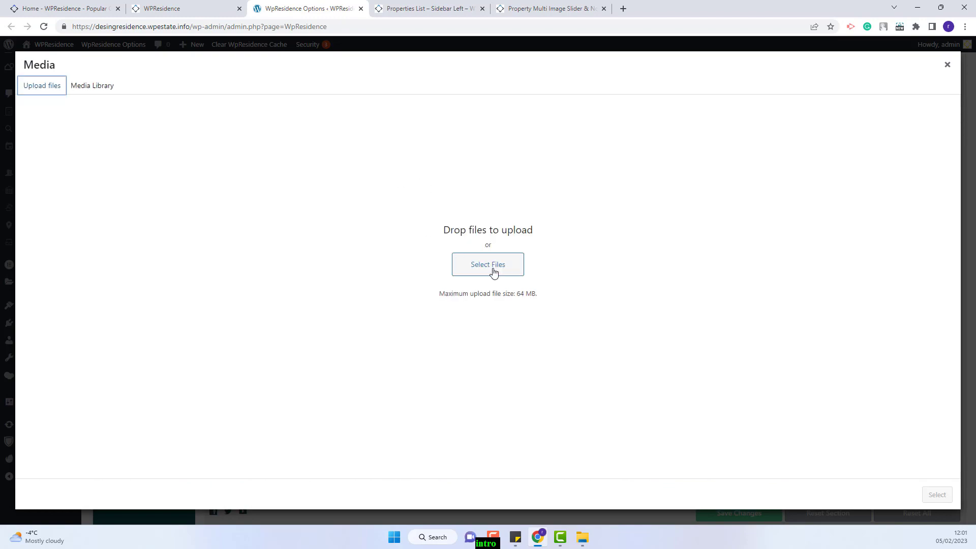
pyautogui.click(488, 265)
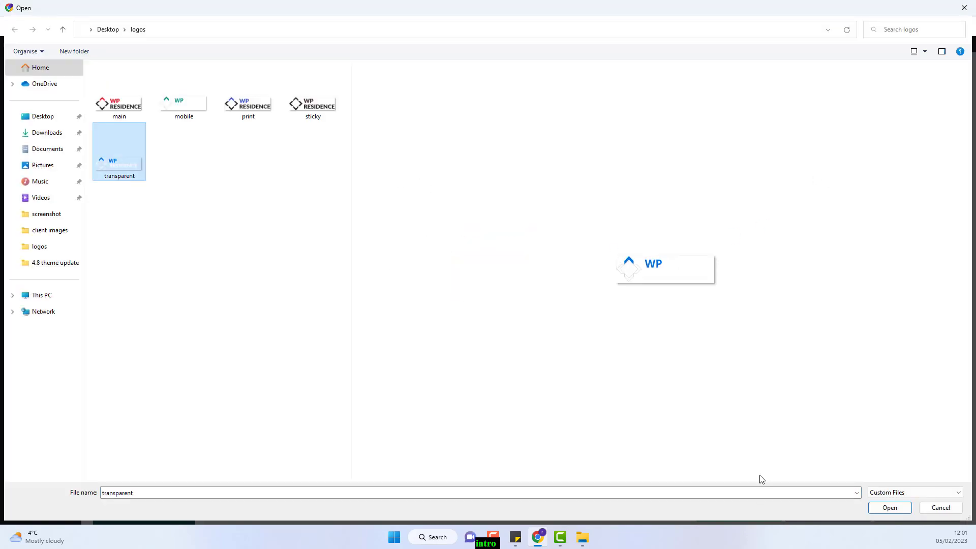
pyautogui.click(890, 507)
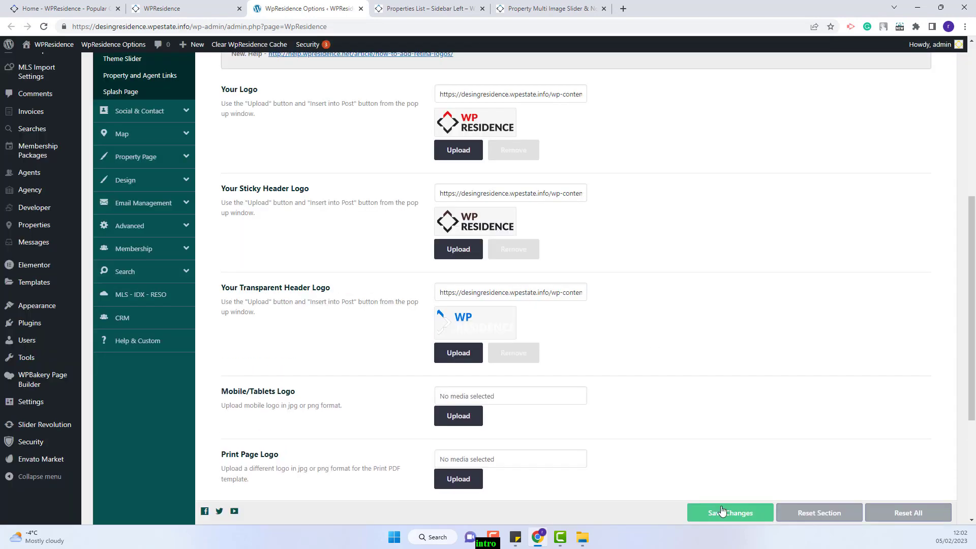
# Save the changes and check the logo on the site home page
pyautogui.click(730, 512)
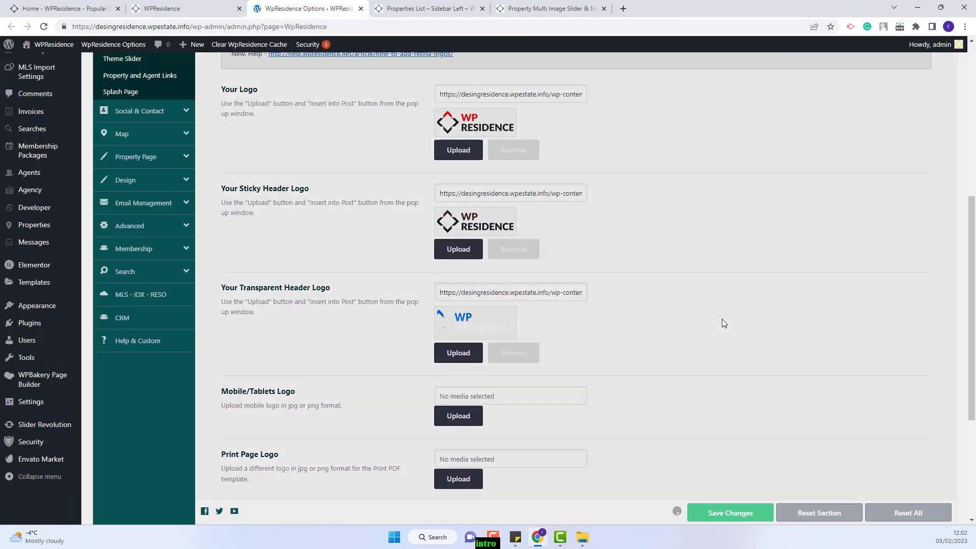
pyautogui.click(173, 9)
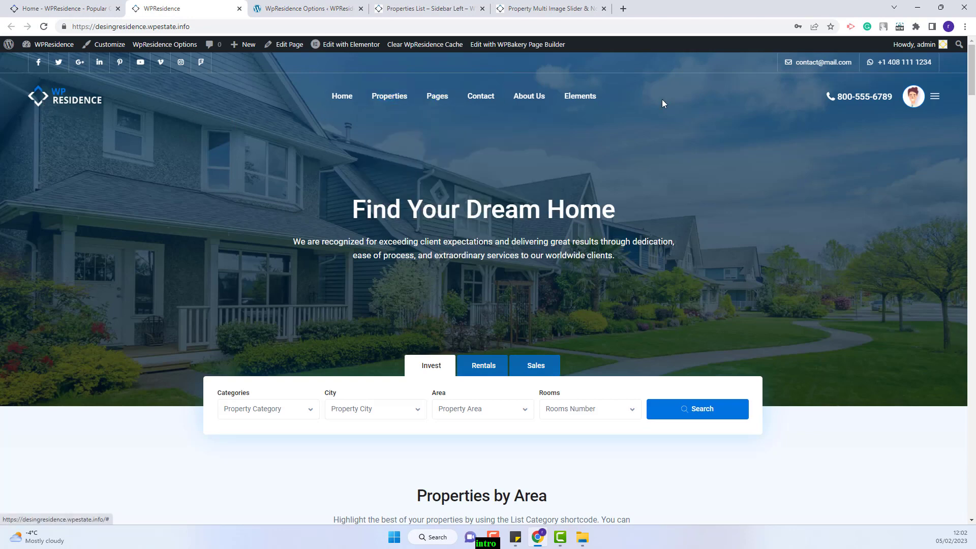
pyautogui.click(305, 9)
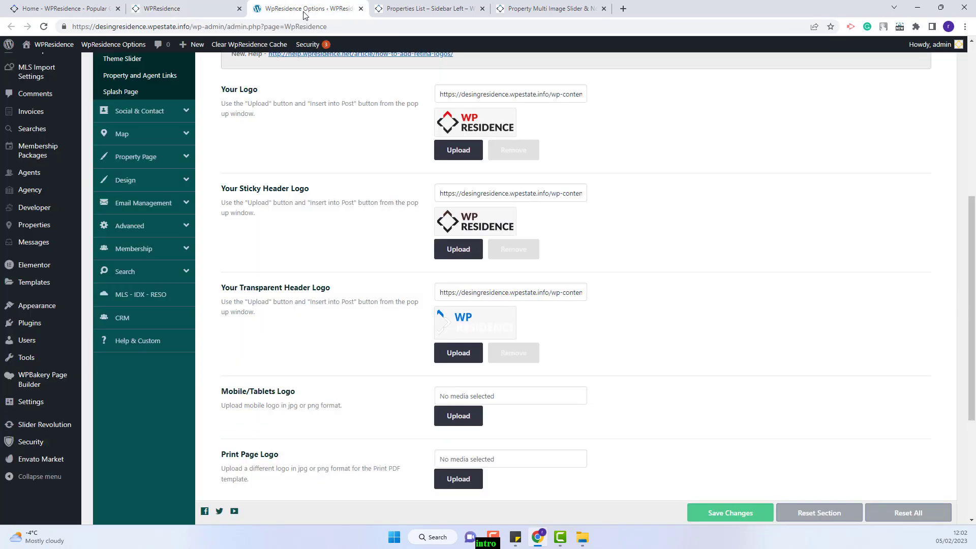
# Upload the teal WP mobile image as the Mobile/Tablets Logo and check the mobile preview
pyautogui.scroll(-3)
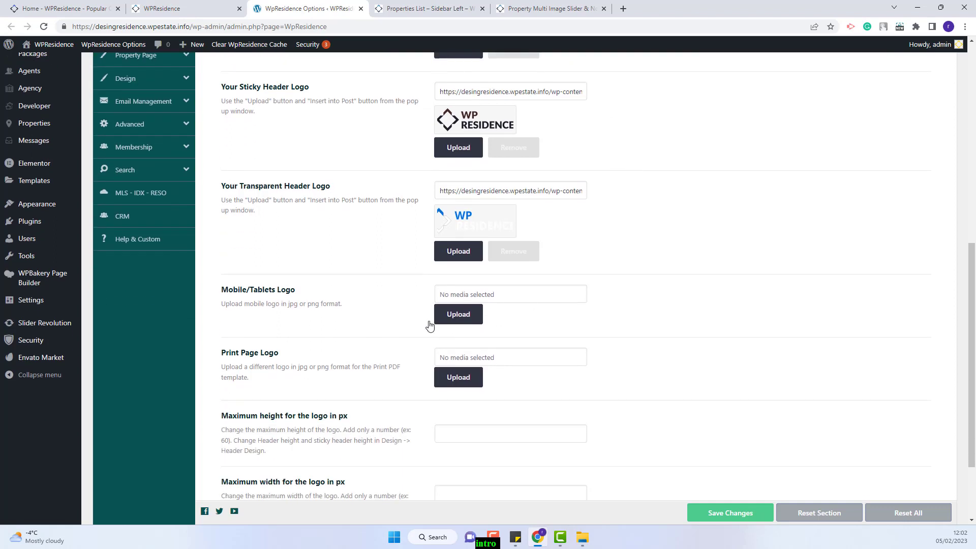
pyautogui.moveTo(275, 304)
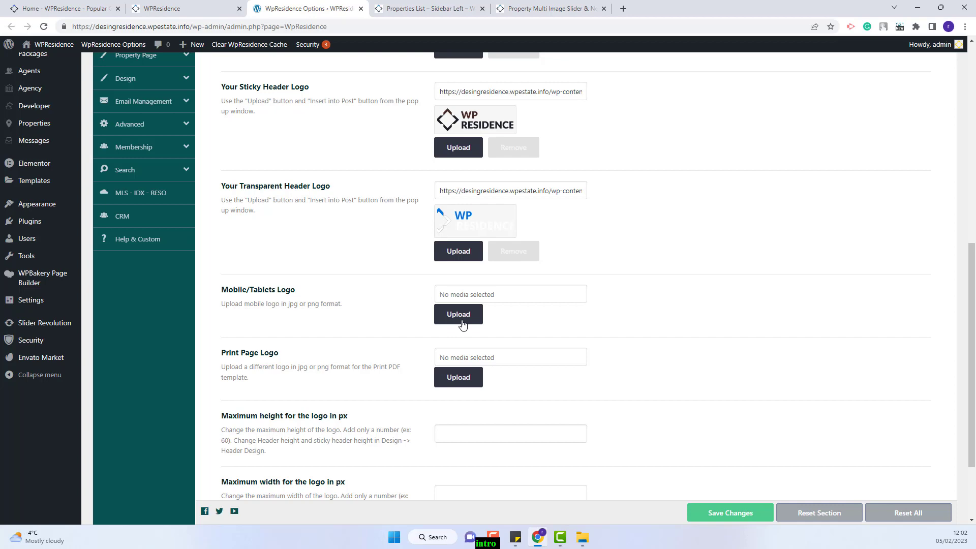
pyautogui.click(458, 315)
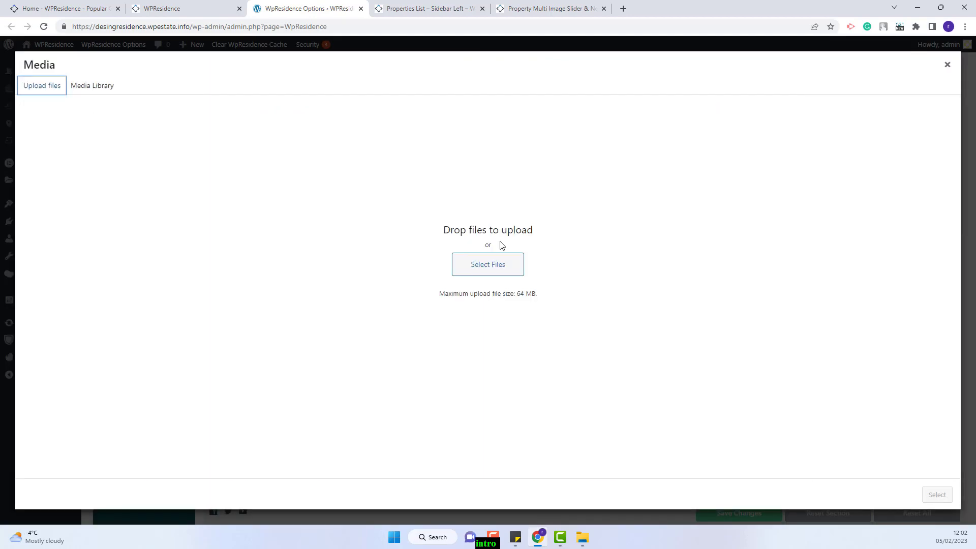
pyautogui.click(488, 265)
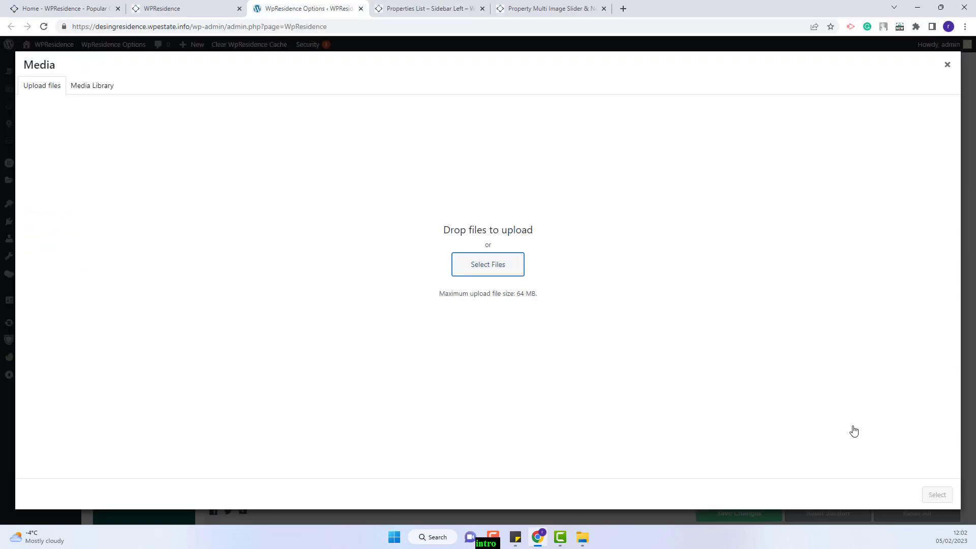
pyautogui.click(948, 65)
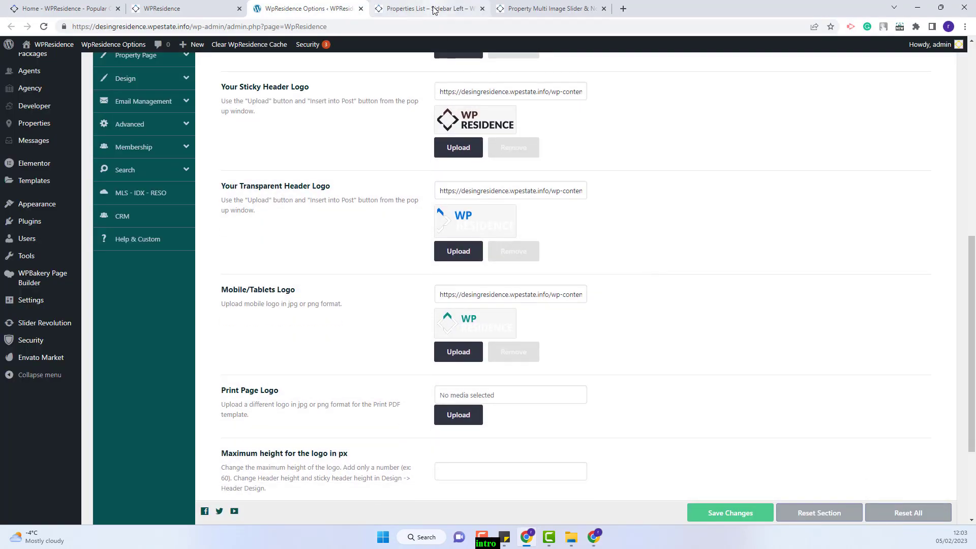
pyautogui.click(429, 9)
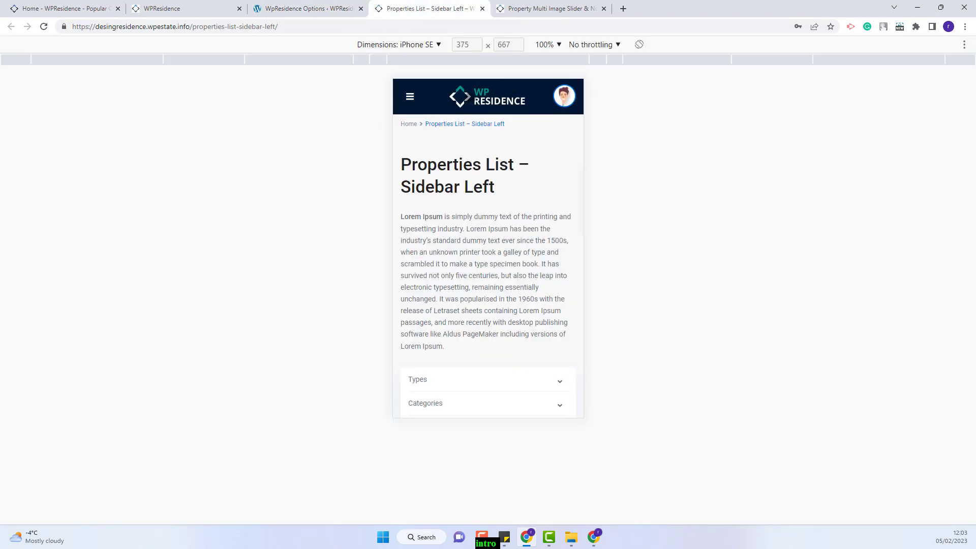
pyautogui.click(306, 8)
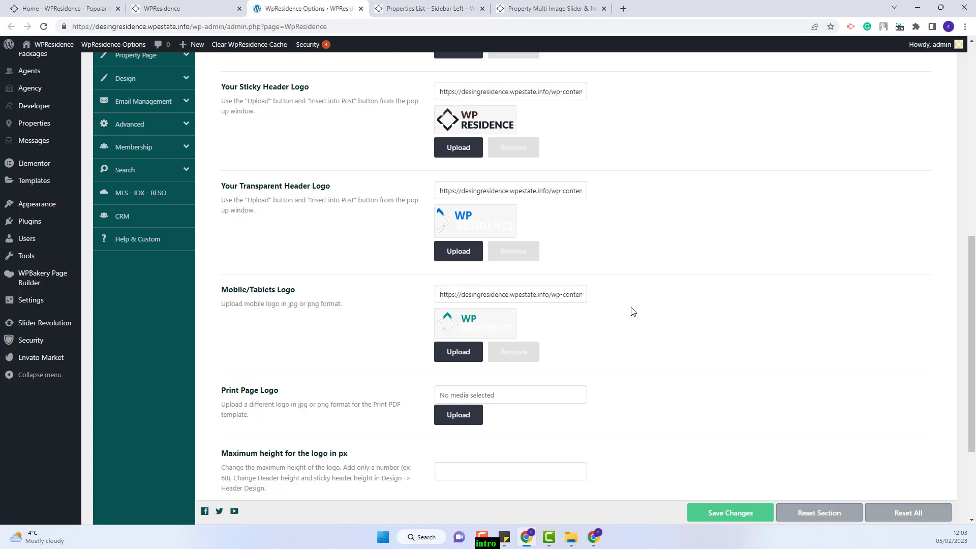
# Upload the print image from the logos folder as the Print Page Logo
pyautogui.scroll(-3)
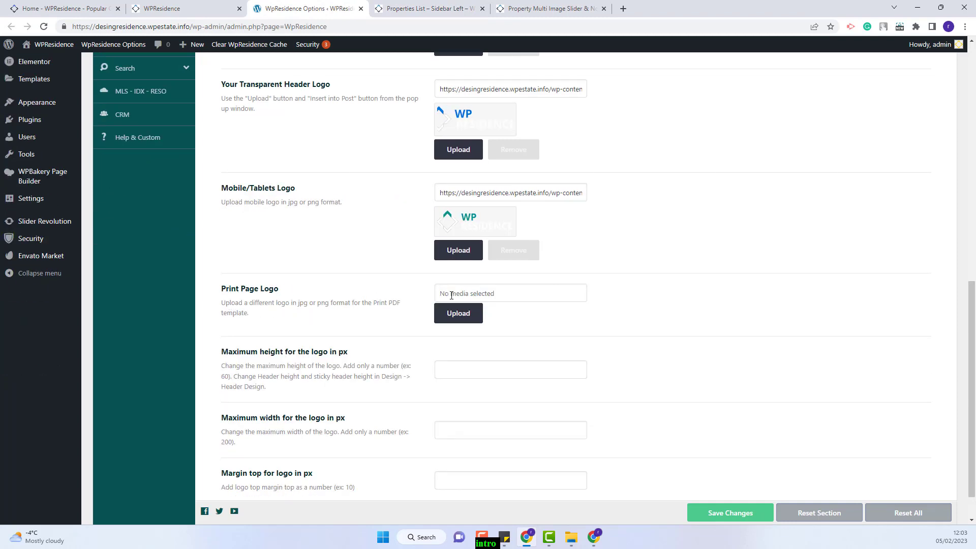
pyautogui.click(458, 313)
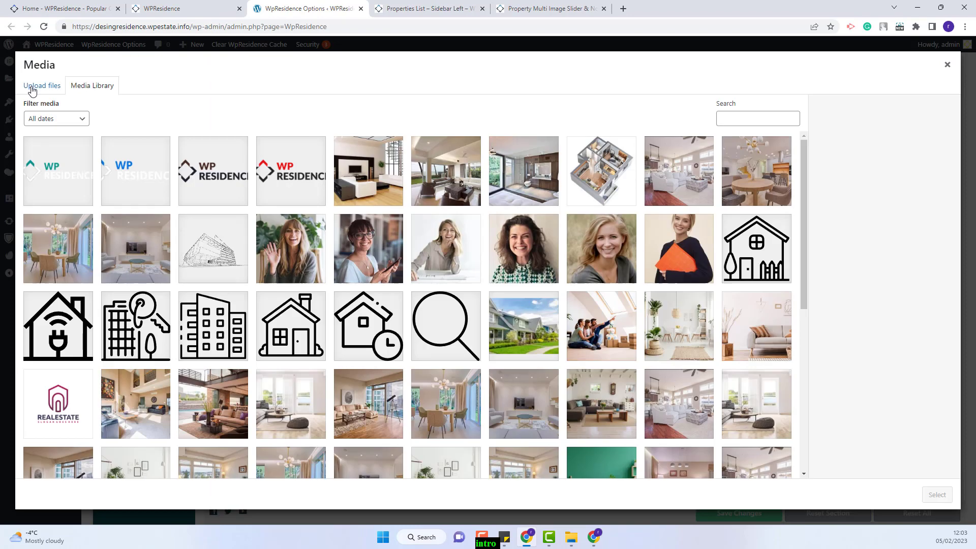
pyautogui.click(42, 86)
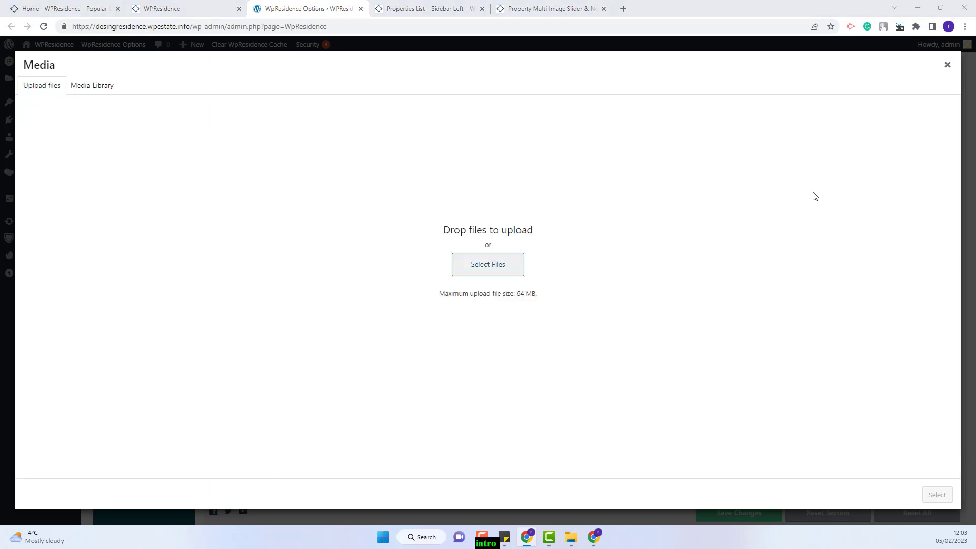
pyautogui.click(488, 265)
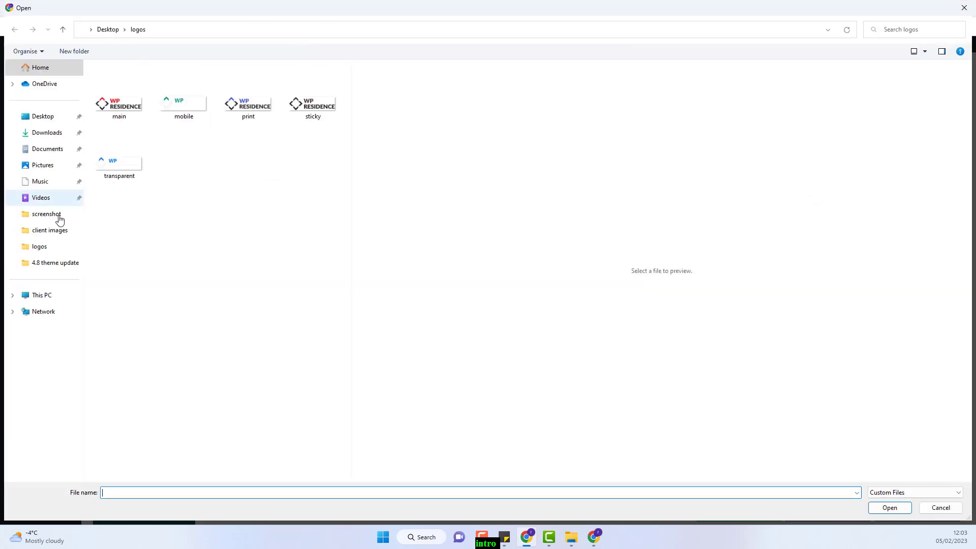
pyautogui.click(248, 104)
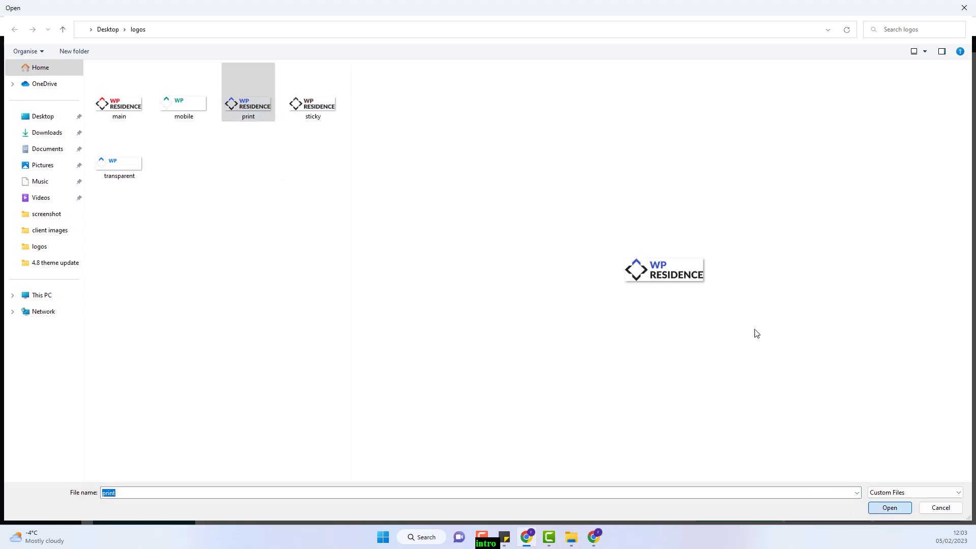
pyautogui.click(890, 508)
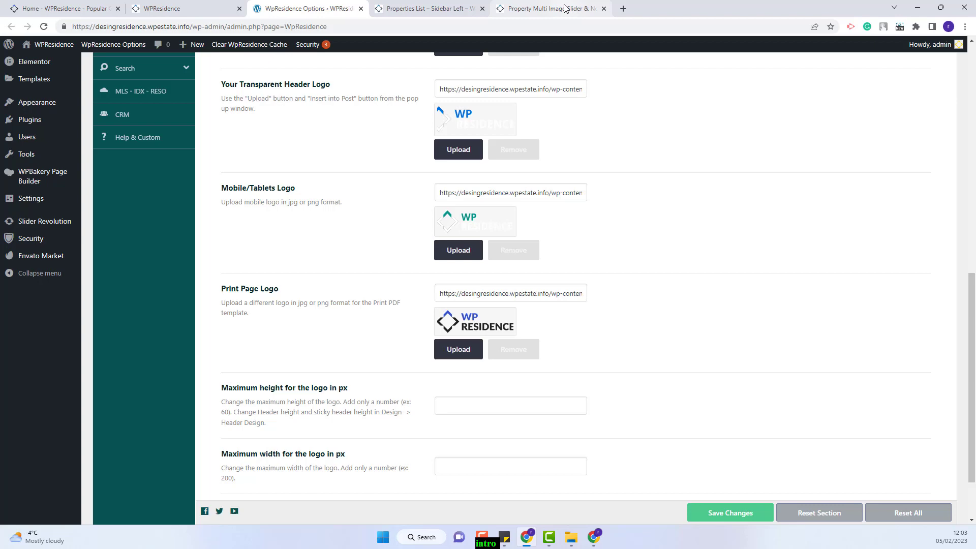
# Open the print version of the 'Property Multi Image Slider & No Sidebar' listing
pyautogui.click(550, 10)
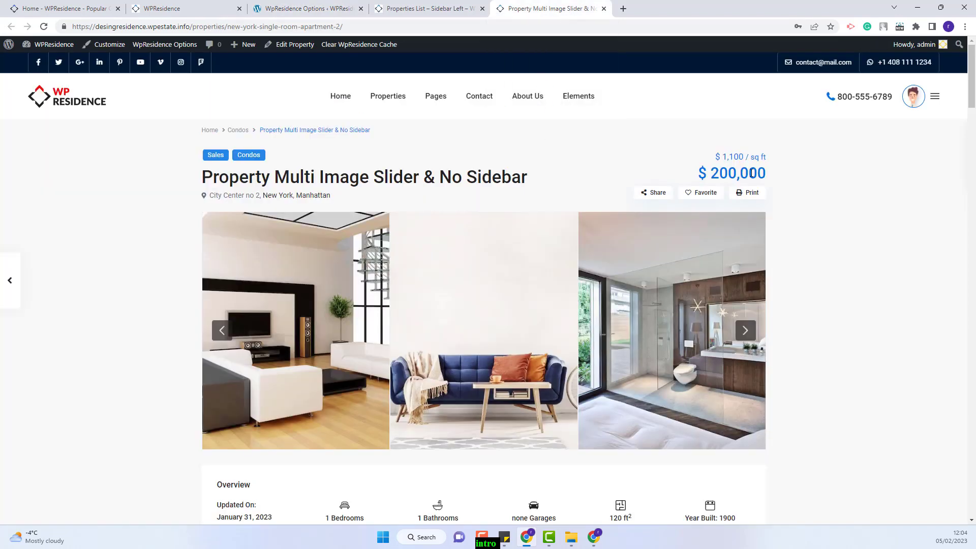
pyautogui.click(748, 192)
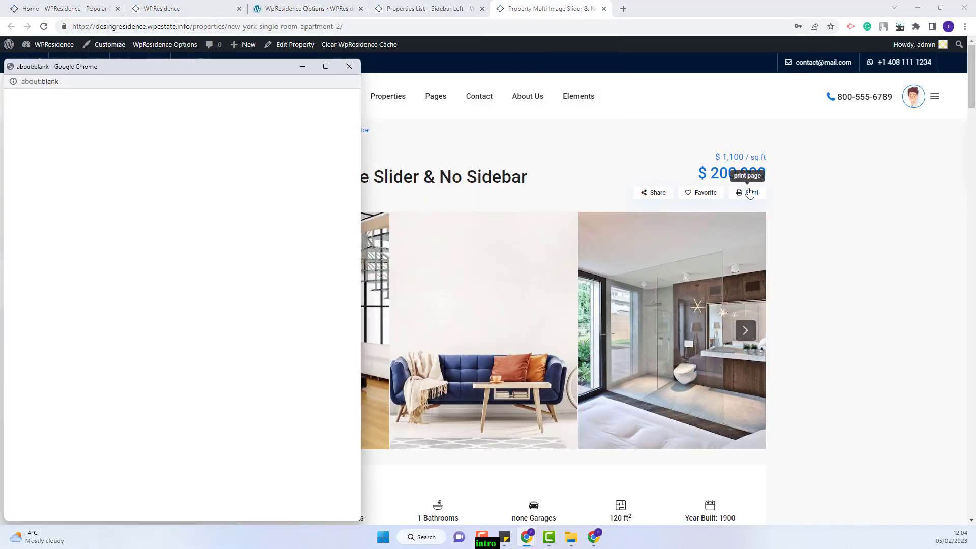
pyautogui.click(748, 192)
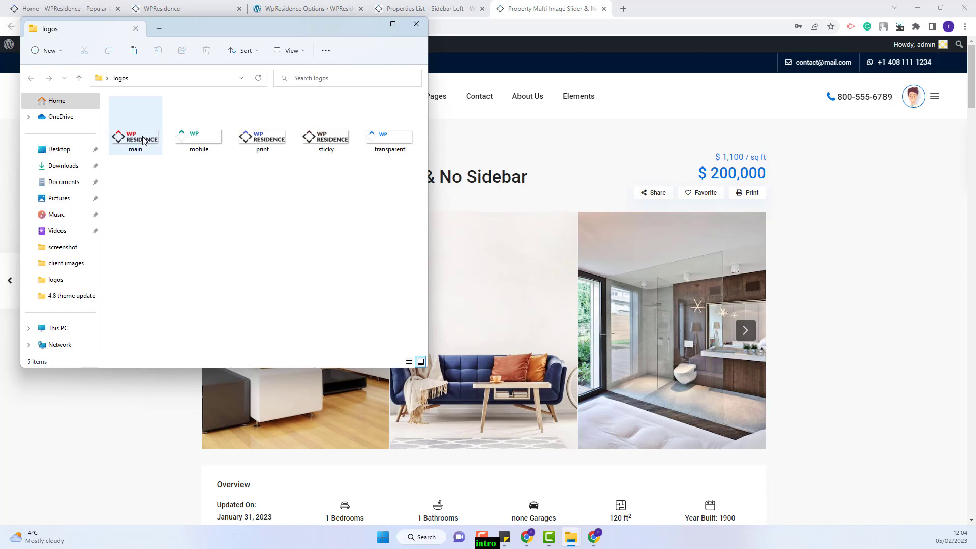
pyautogui.moveTo(144, 142)
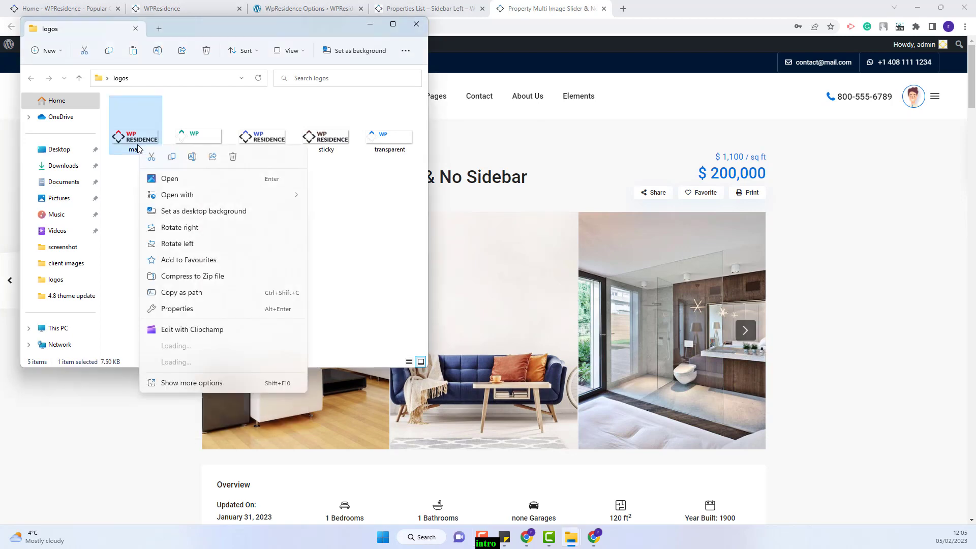
# Duplicate the main logo in the logos folder and rename the copy main_2x
pyautogui.click(191, 383)
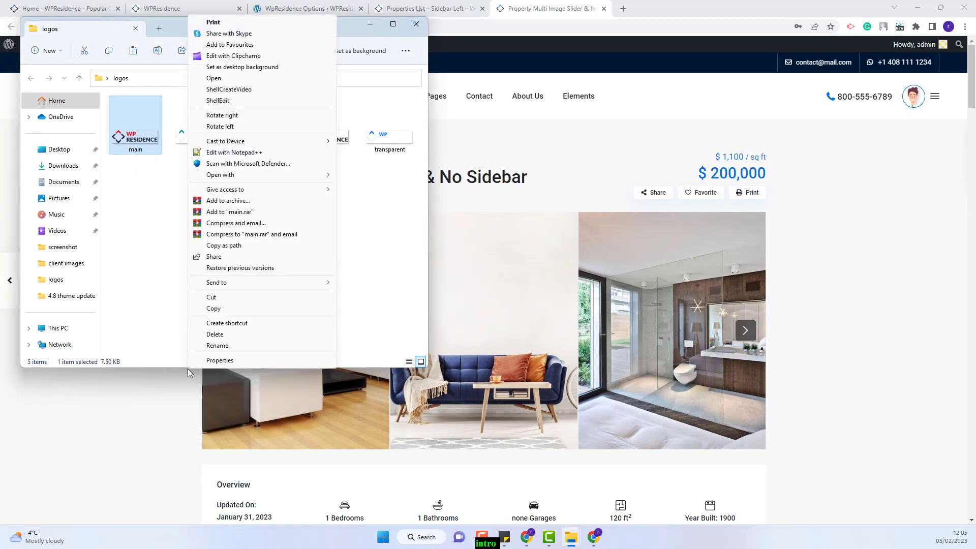
pyautogui.click(143, 213)
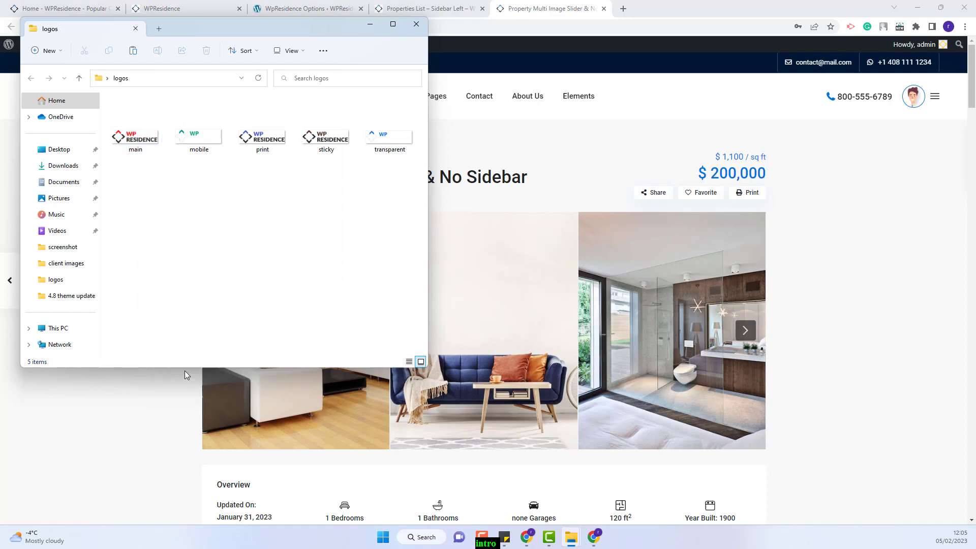
pyautogui.click(135, 137)
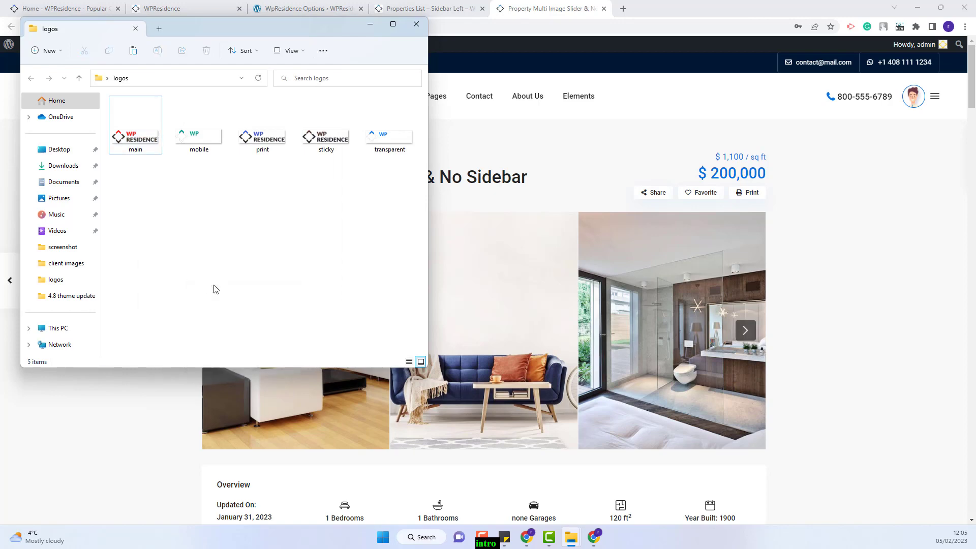
pyautogui.rightClick(135, 187)
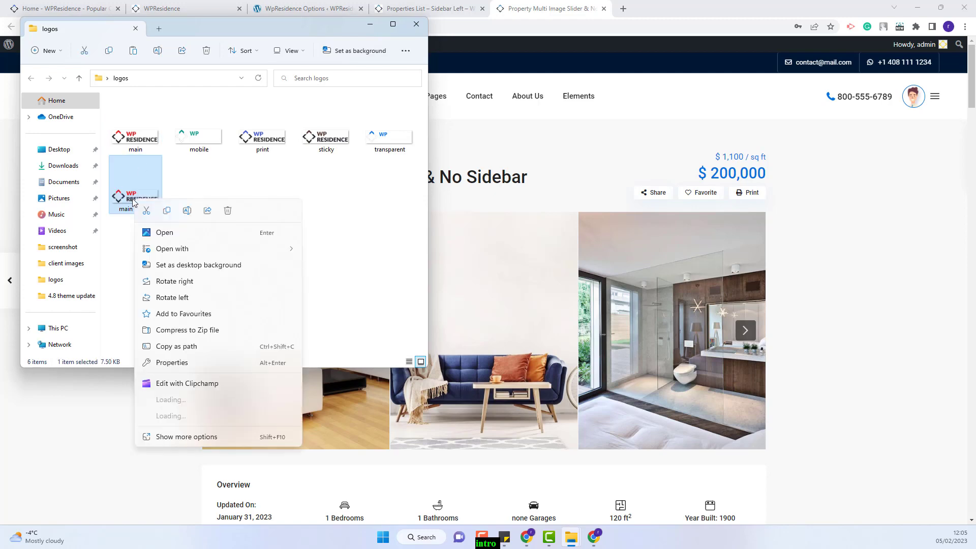
pyautogui.click(187, 437)
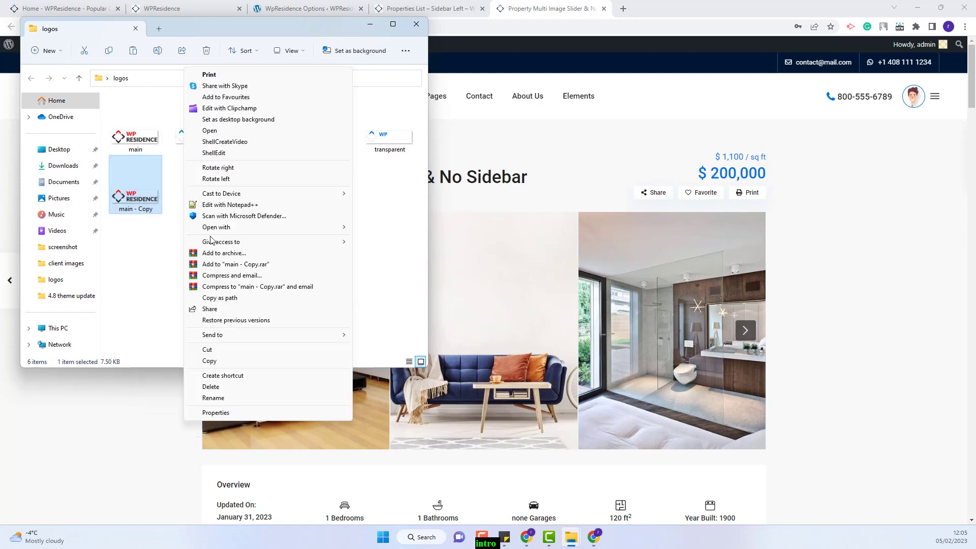
pyautogui.click(214, 397)
pyautogui.write('main_2x')
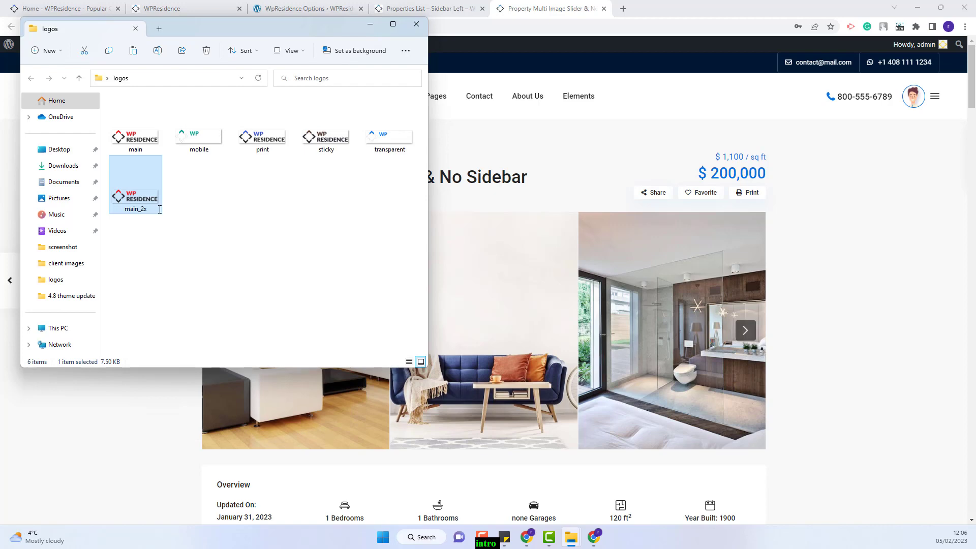
# Rename the new main logo copies in the logos folder to main_3x and main_4x
pyautogui.click(233, 185)
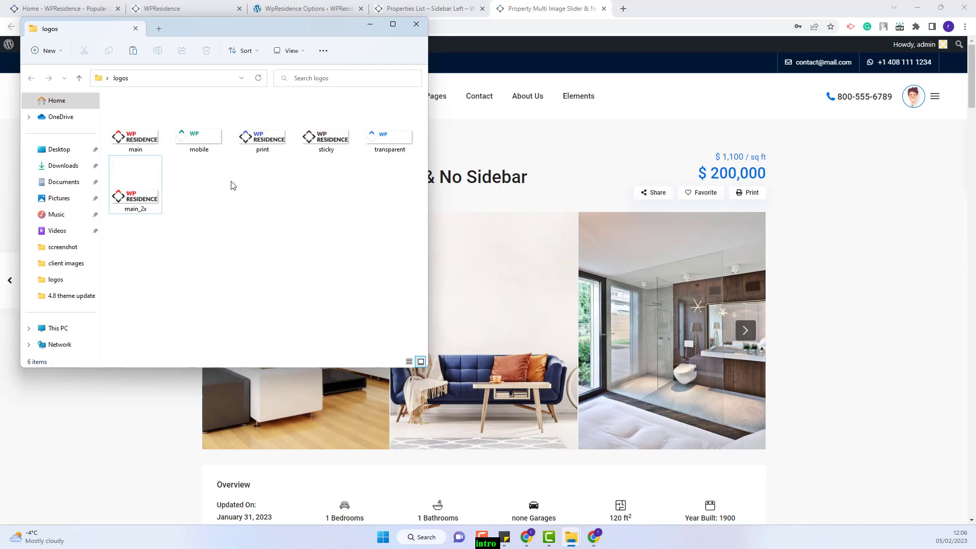
pyautogui.rightClick(199, 183)
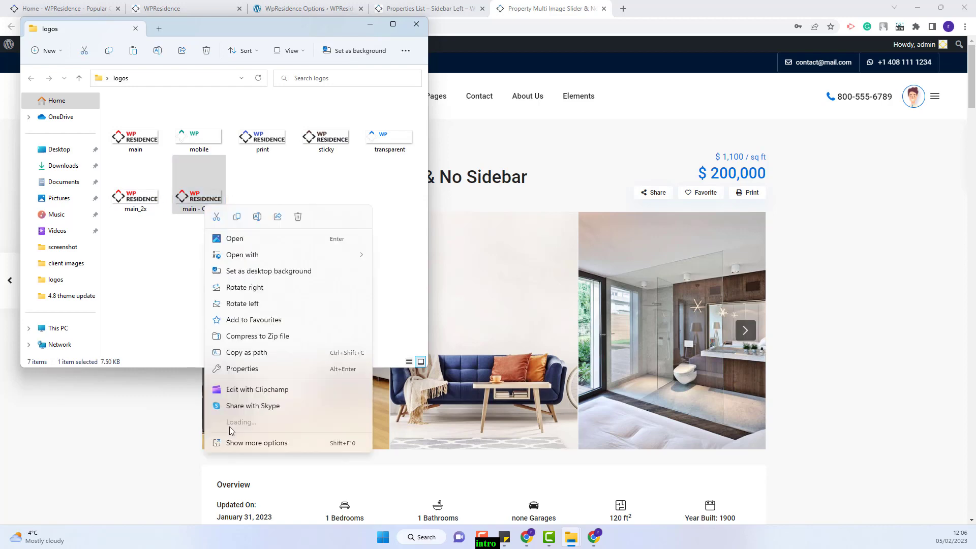
pyautogui.click(256, 443)
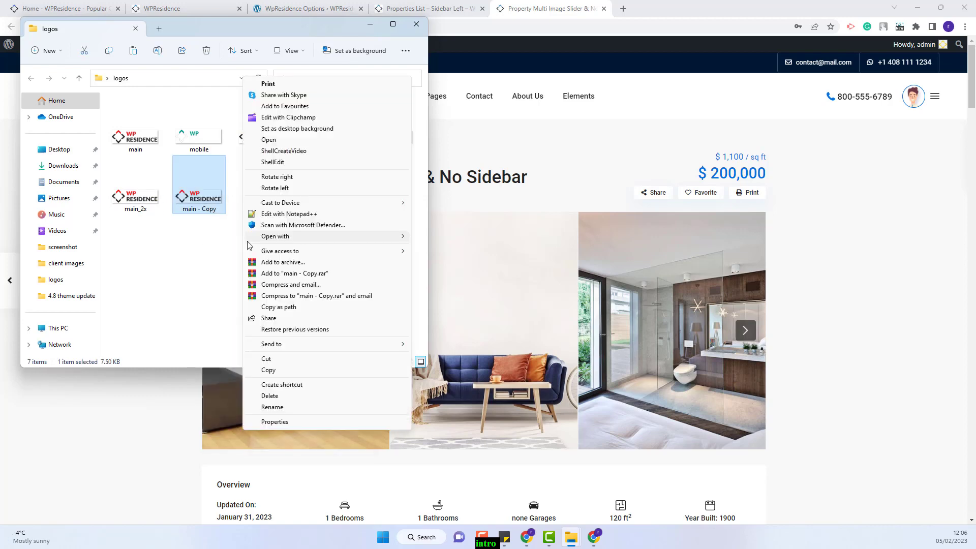
pyautogui.click(272, 407)
pyautogui.write('main_3x')
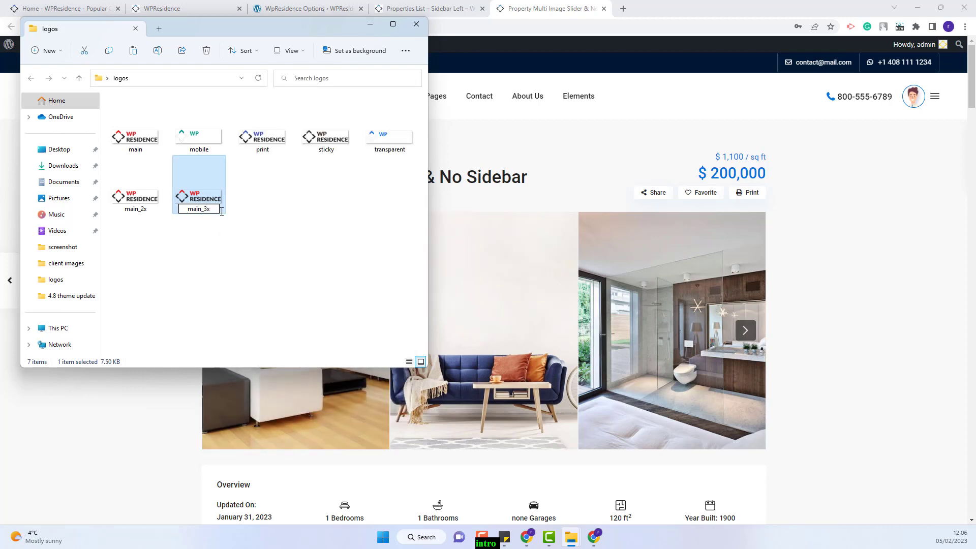
pyautogui.click(319, 263)
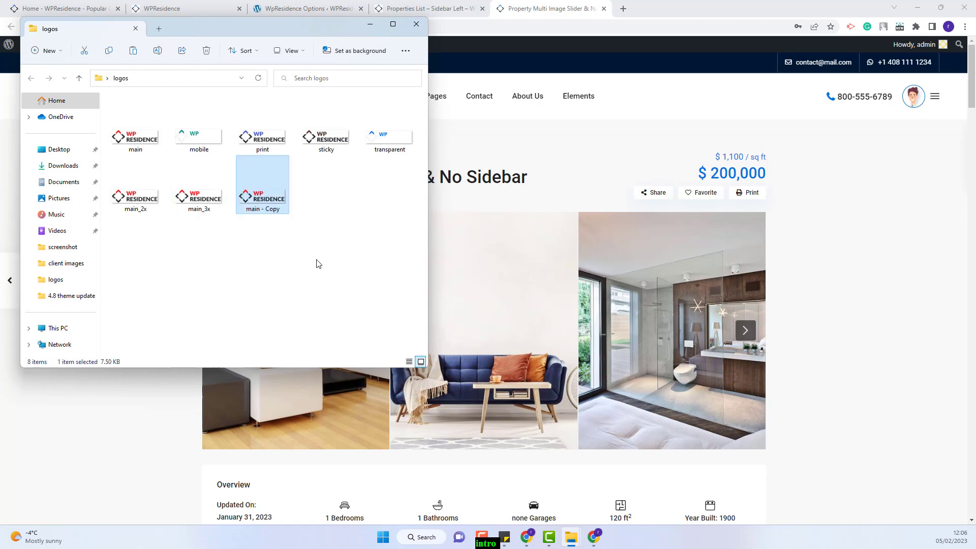
pyautogui.moveTo(261, 209)
pyautogui.write('main_4x')
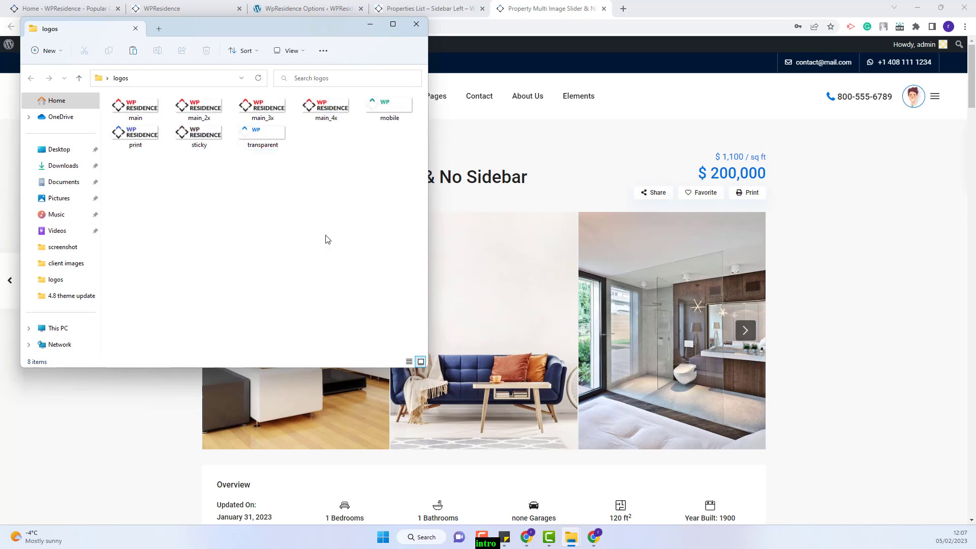
pyautogui.click(325, 106)
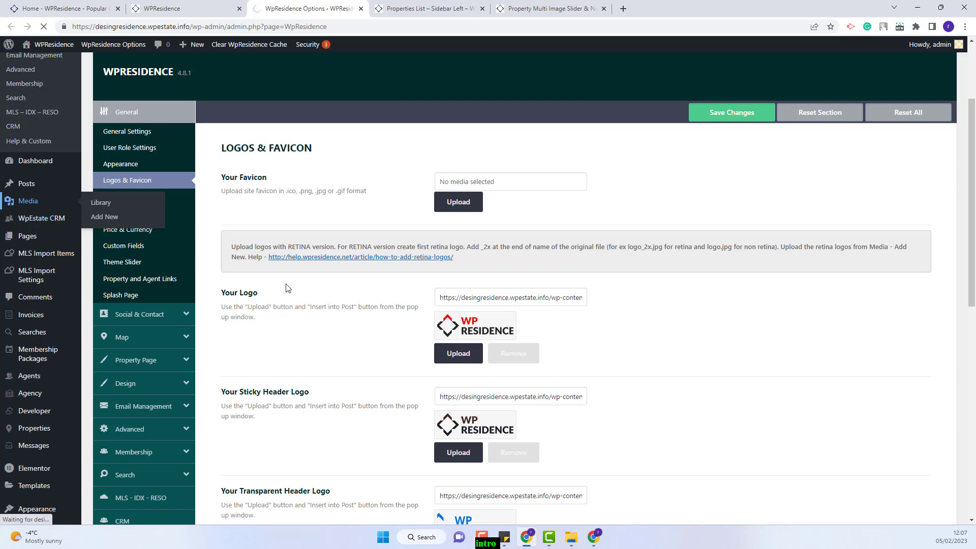
# Go to Media > Add New in the WordPress admin sidebar
pyautogui.click(101, 202)
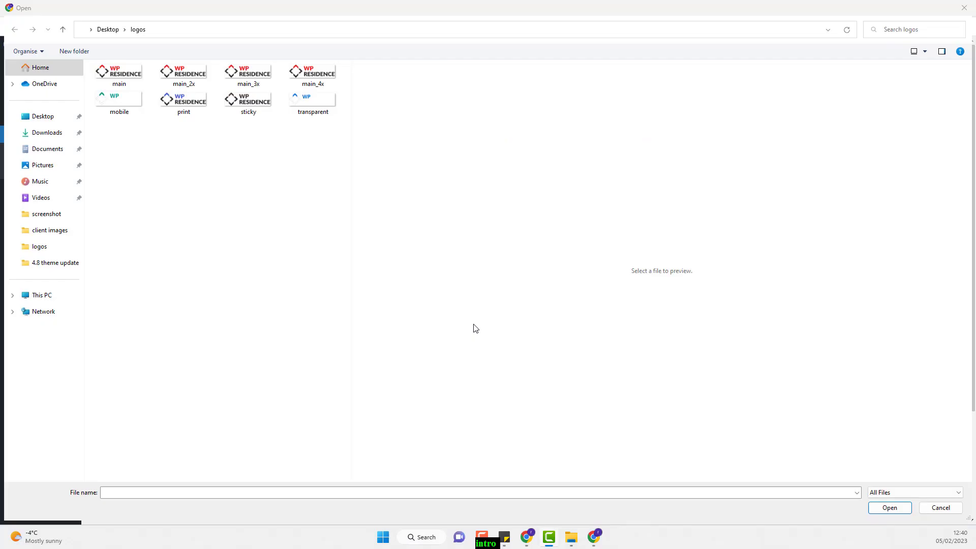
# Select main_2x, main_3x and main_4x in the logos folder and upload them
pyautogui.click(183, 100)
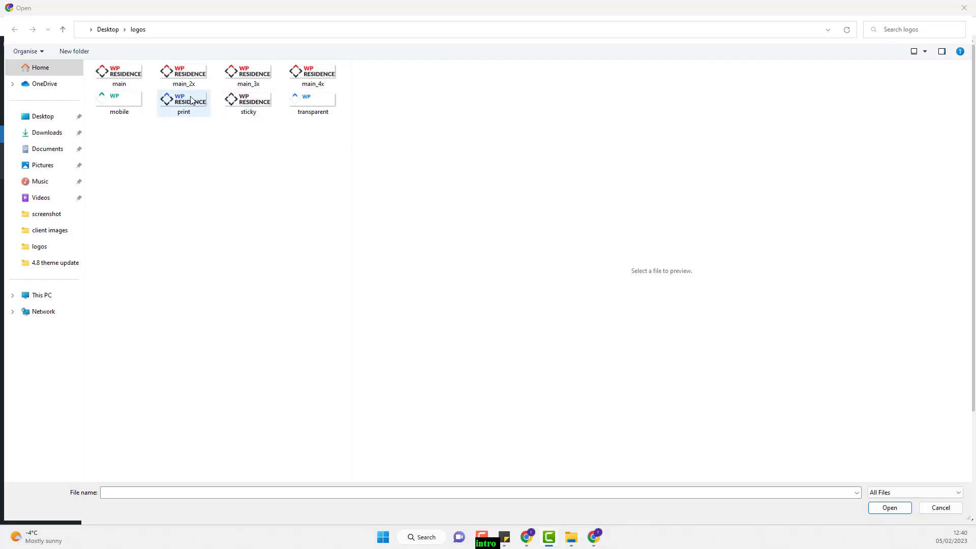
pyautogui.click(265, 148)
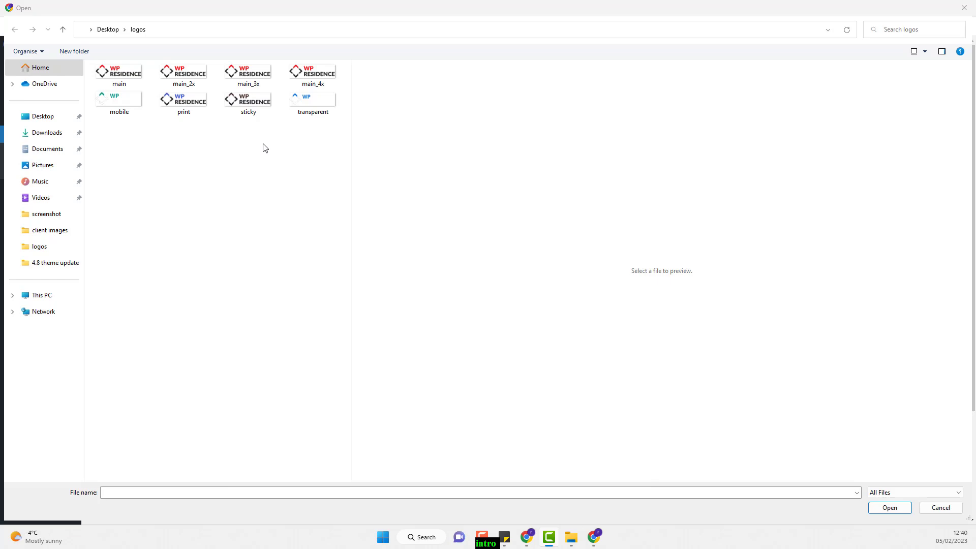
pyautogui.click(249, 72)
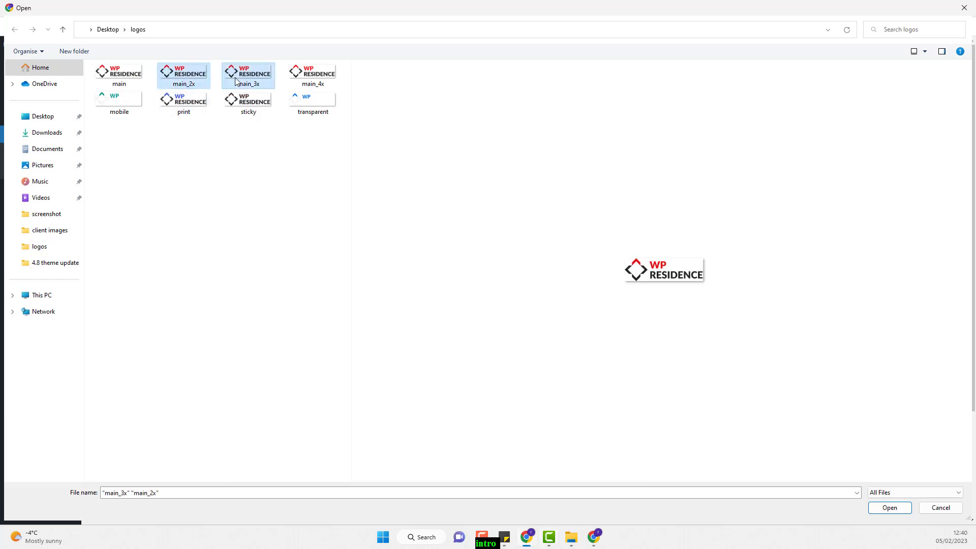
pyautogui.click(312, 71)
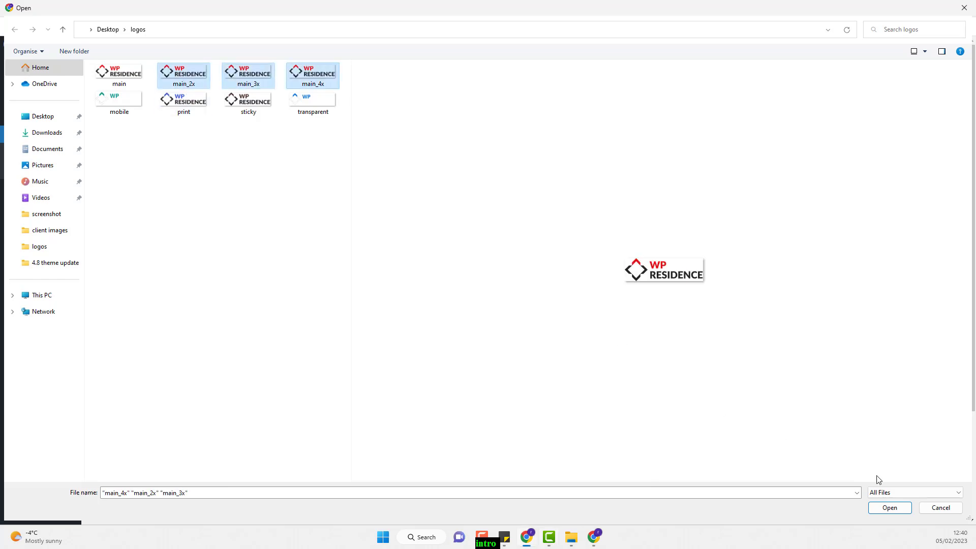
pyautogui.click(890, 508)
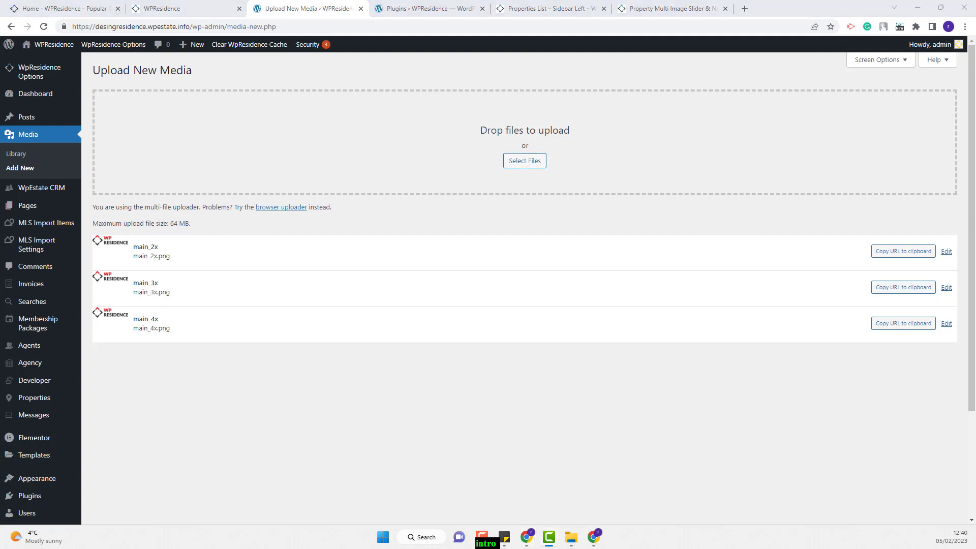
pyautogui.moveTo(515, 275)
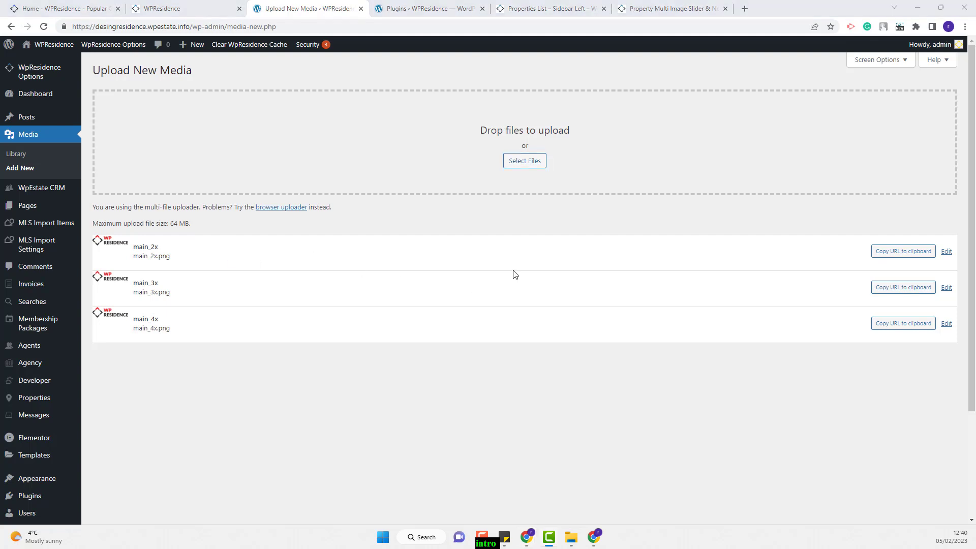
pyautogui.moveTo(141, 351)
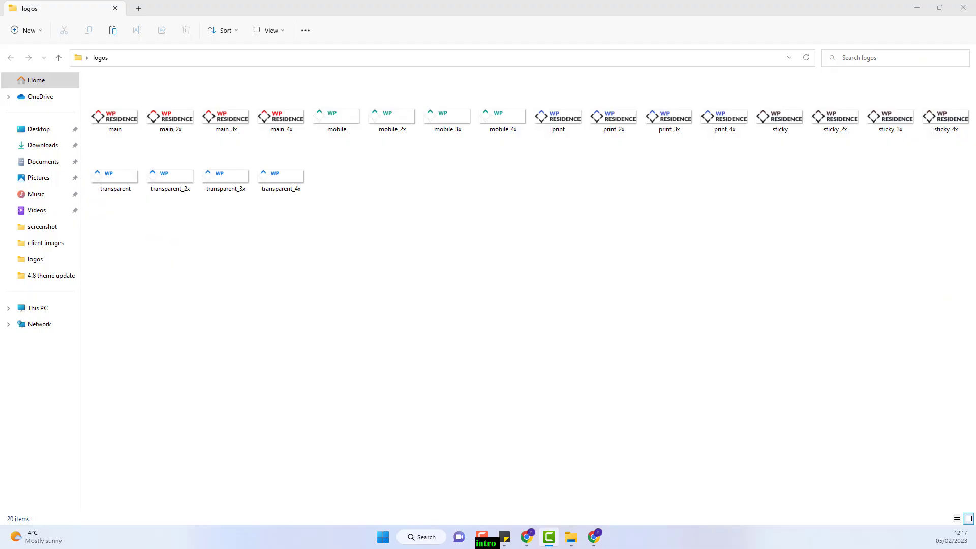
pyautogui.moveTo(609, 141)
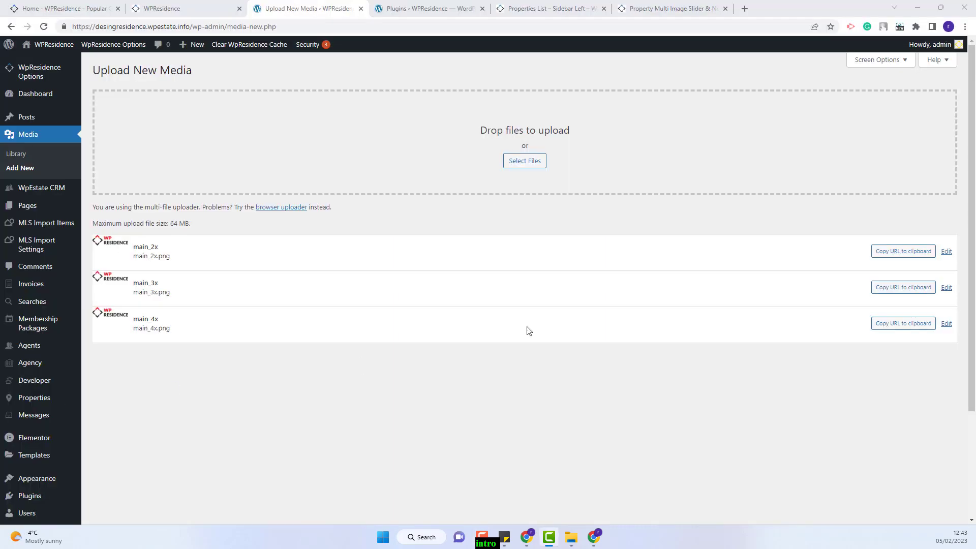
pyautogui.moveTo(530, 168)
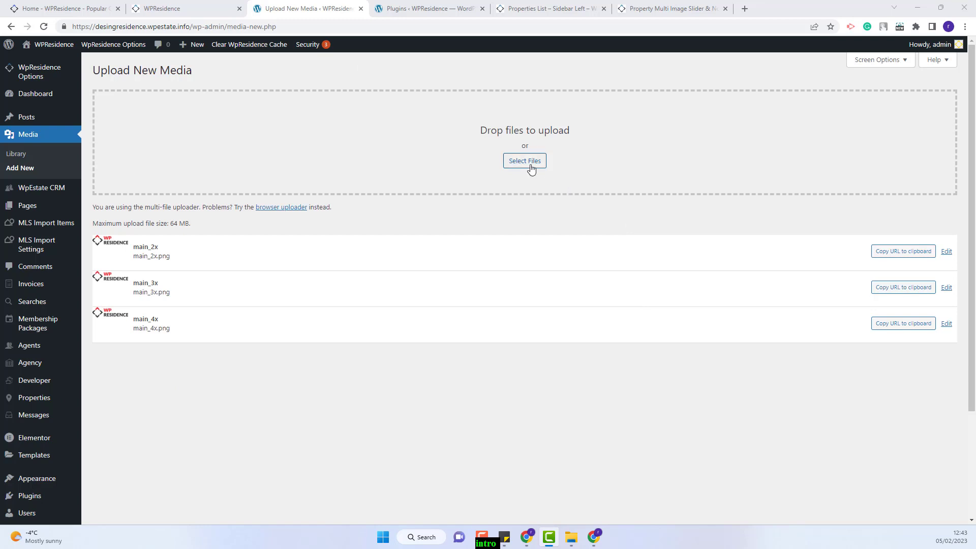
# Select the mobile, print, sticky and transparent 2x–4x logo copies and upload them
pyautogui.click(524, 160)
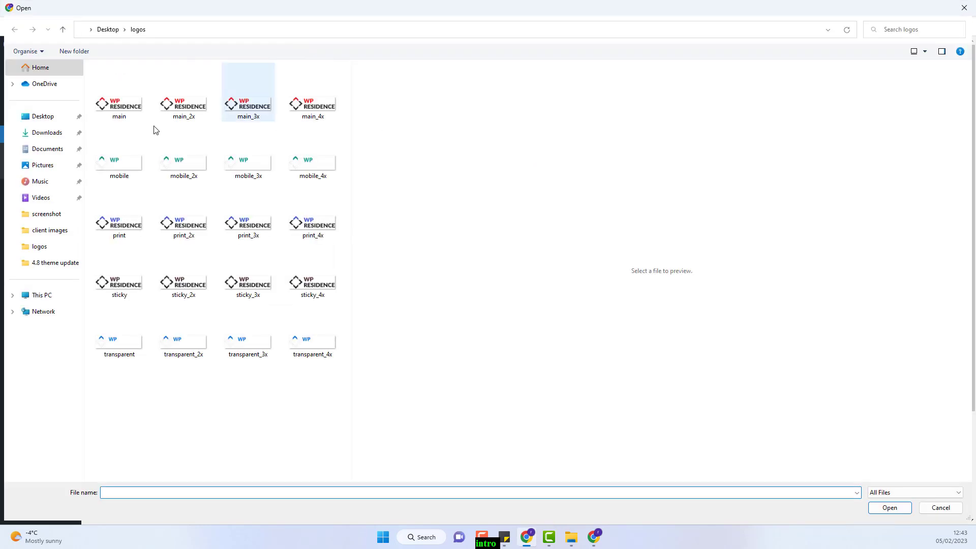
pyautogui.click(312, 91)
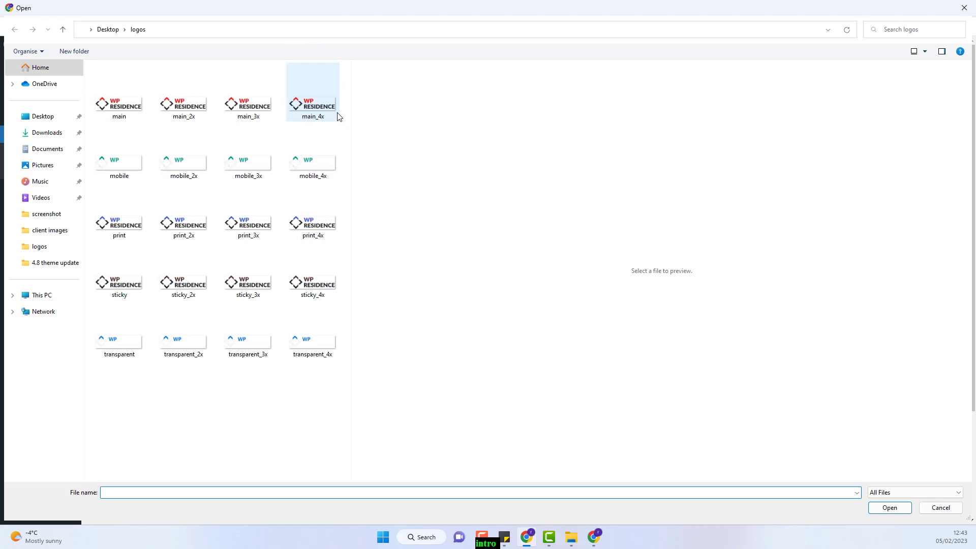
pyautogui.click(183, 168)
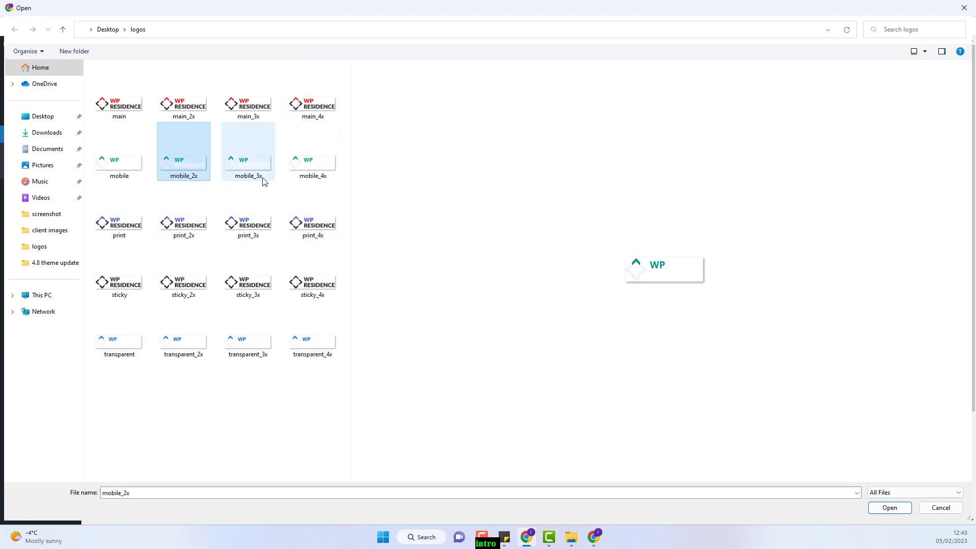
pyautogui.click(312, 153)
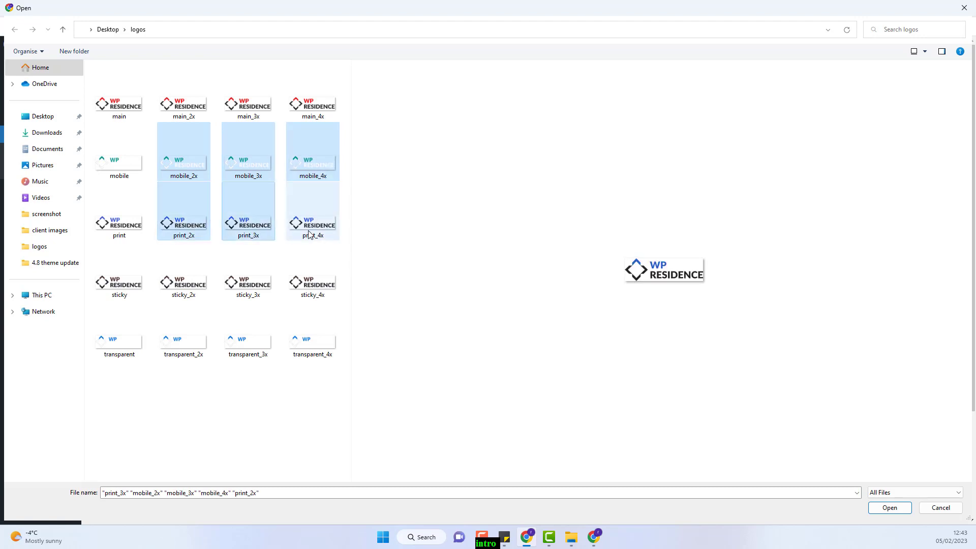
pyautogui.click(248, 280)
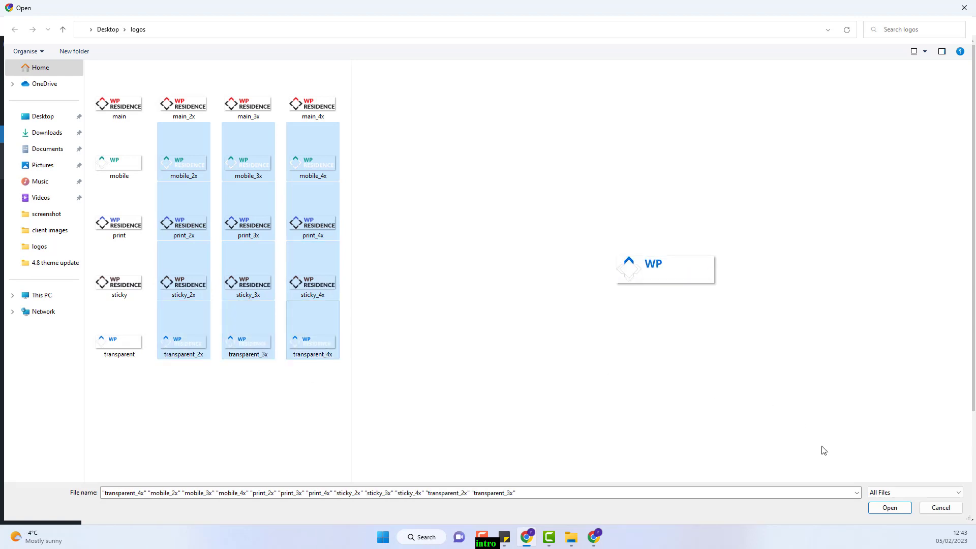
pyautogui.click(890, 508)
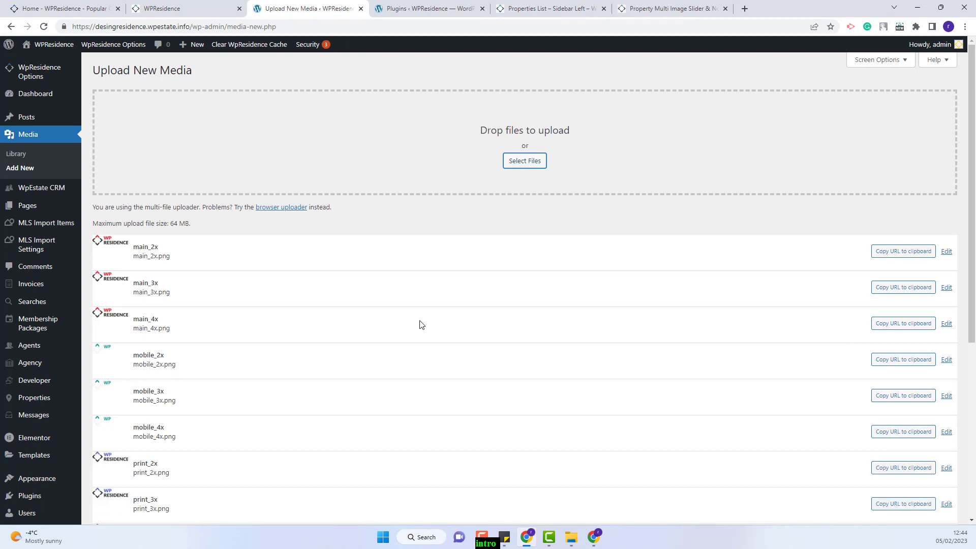
# Scroll past the uploaded retina files and switch to the WPResidence home page tab
pyautogui.scroll(-3)
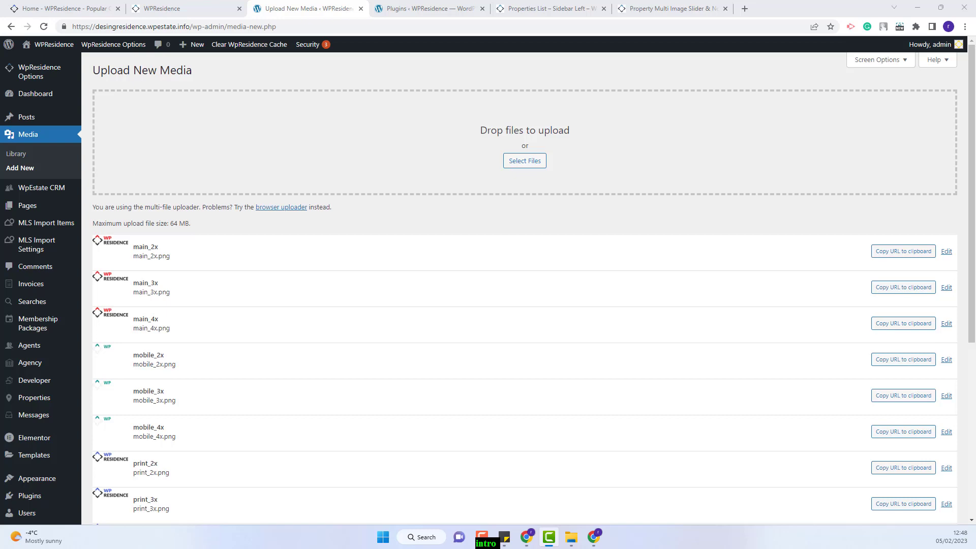
pyautogui.click(183, 8)
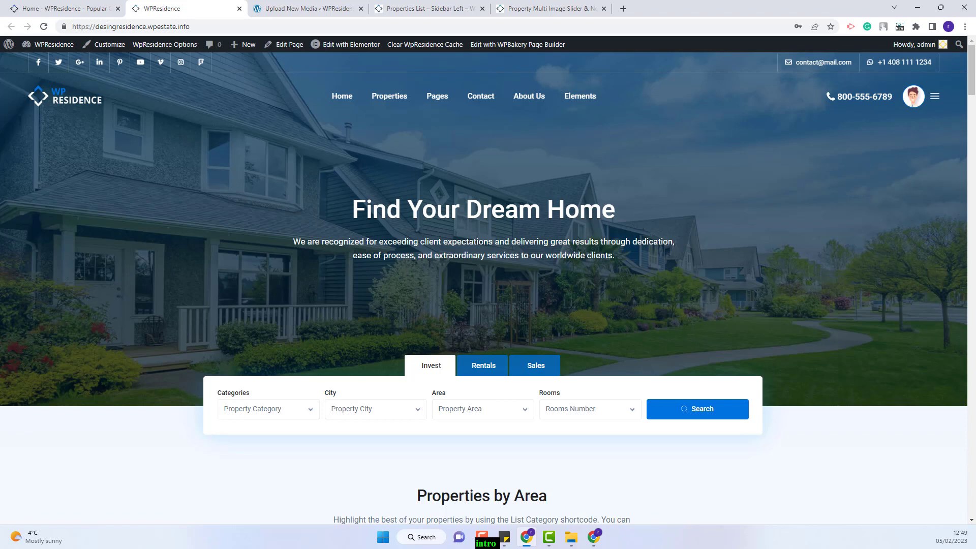
pyautogui.moveTo(81, 101)
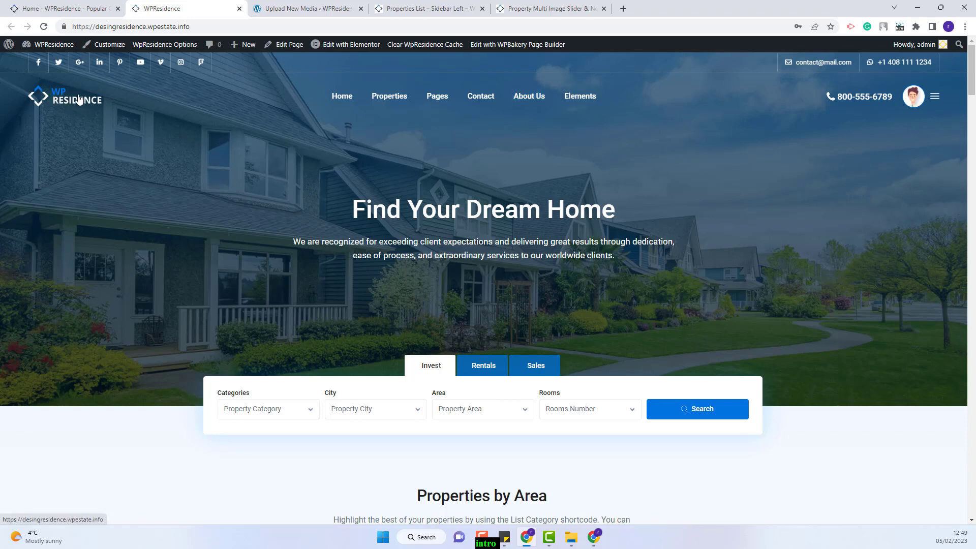
# Check the logos on the home page, Properties List and Property Multi Image Slider pages
pyautogui.scroll(-3)
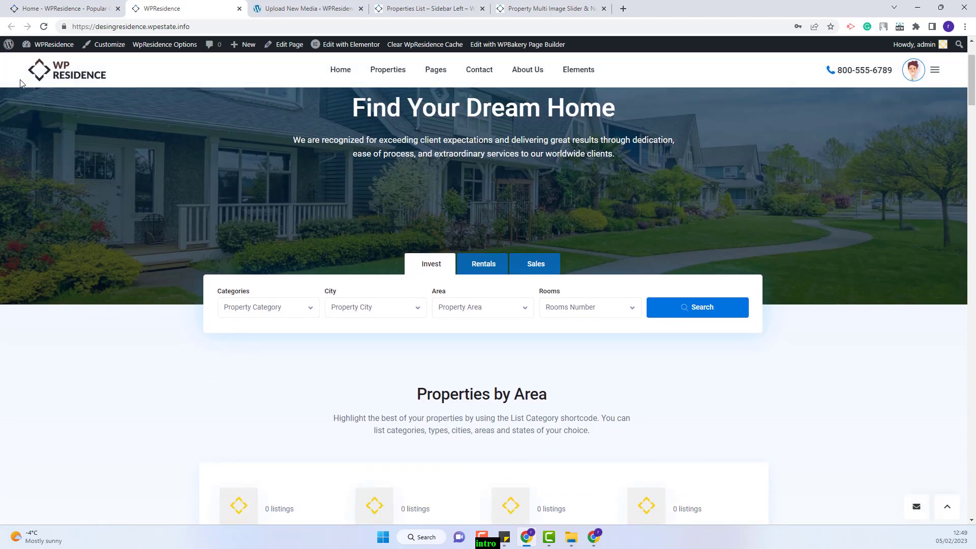
pyautogui.moveTo(451, 5)
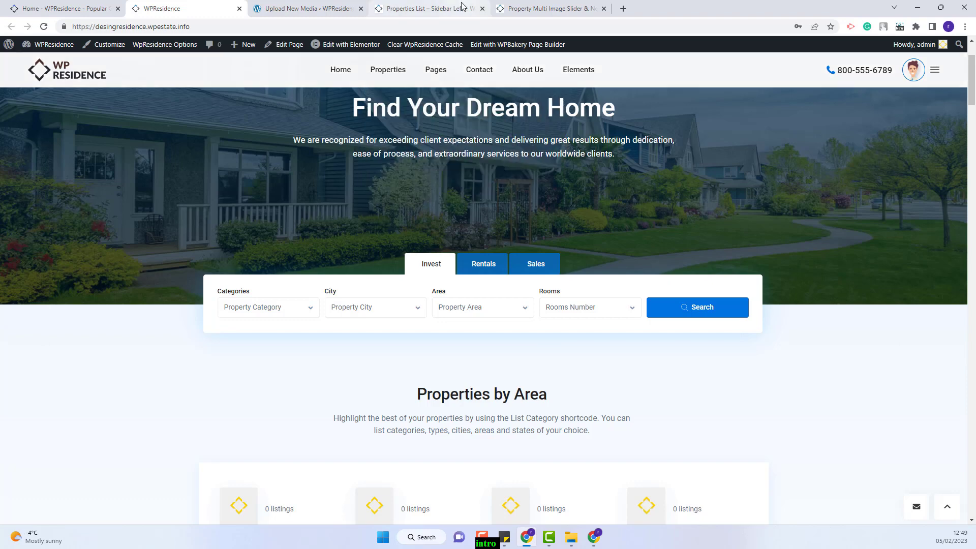
pyautogui.click(429, 9)
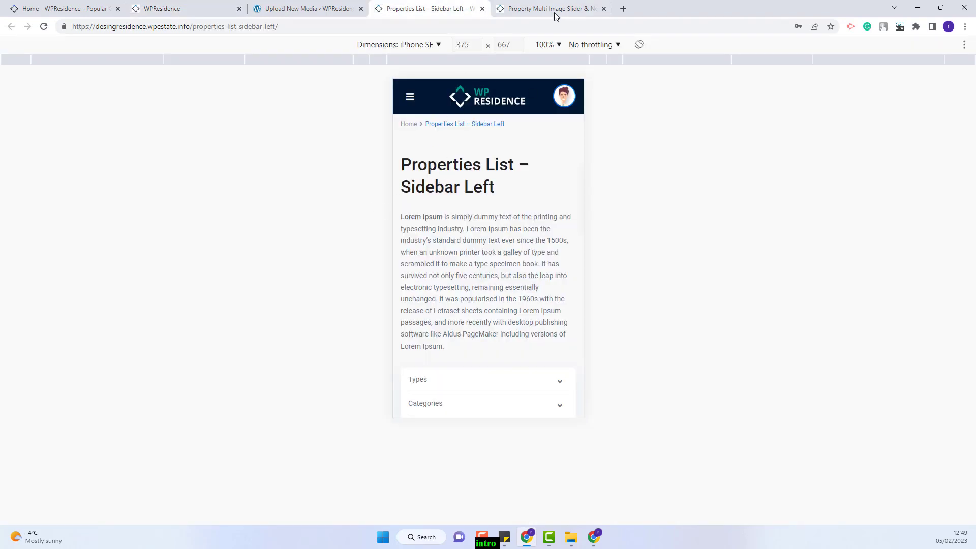
pyautogui.click(555, 8)
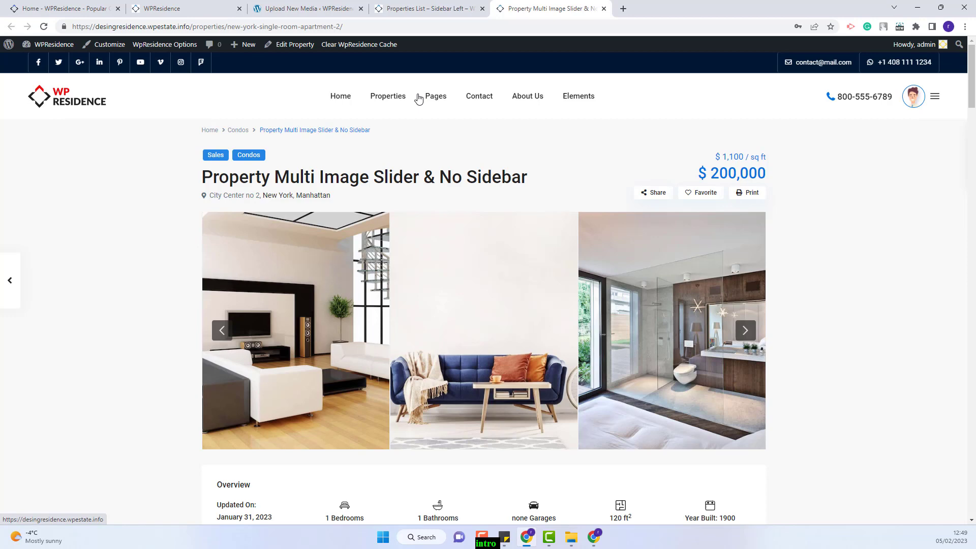
pyautogui.moveTo(752, 194)
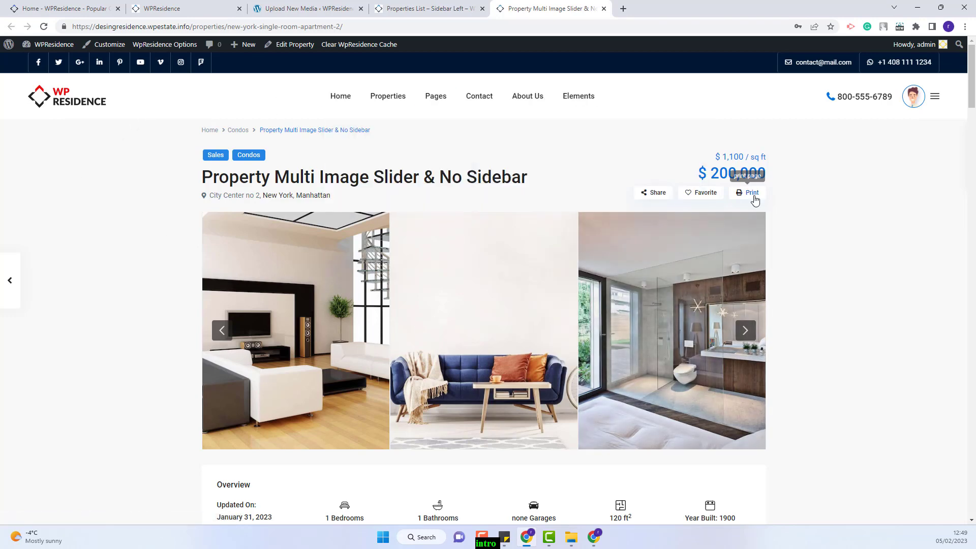
pyautogui.click(749, 193)
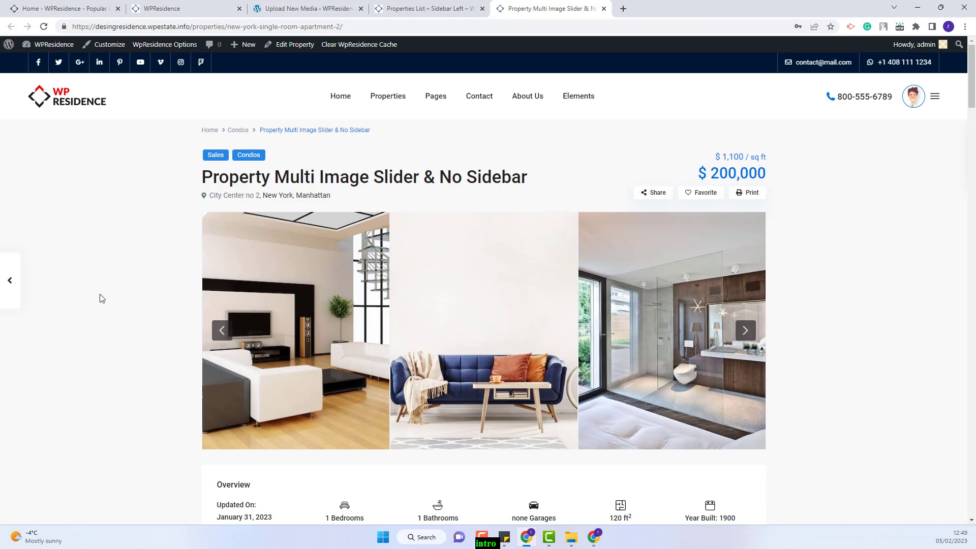
pyautogui.click(317, 8)
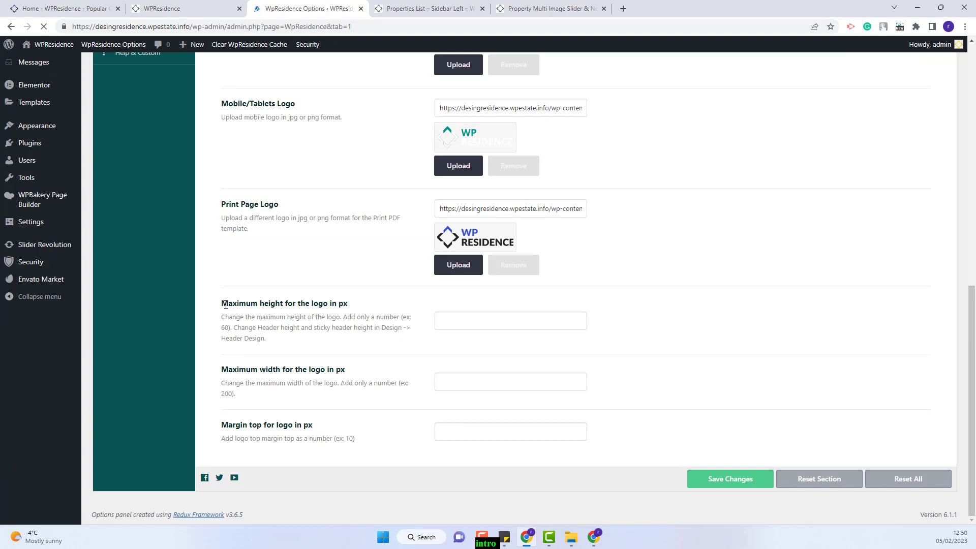
pyautogui.moveTo(239, 428)
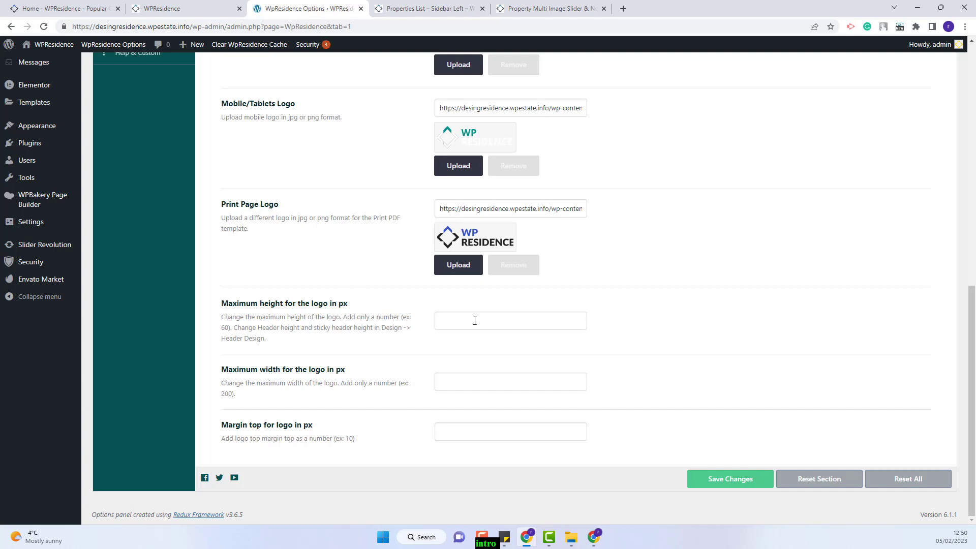
# Set the logo's maximum height and width to 300 px and save the options
pyautogui.click(510, 321)
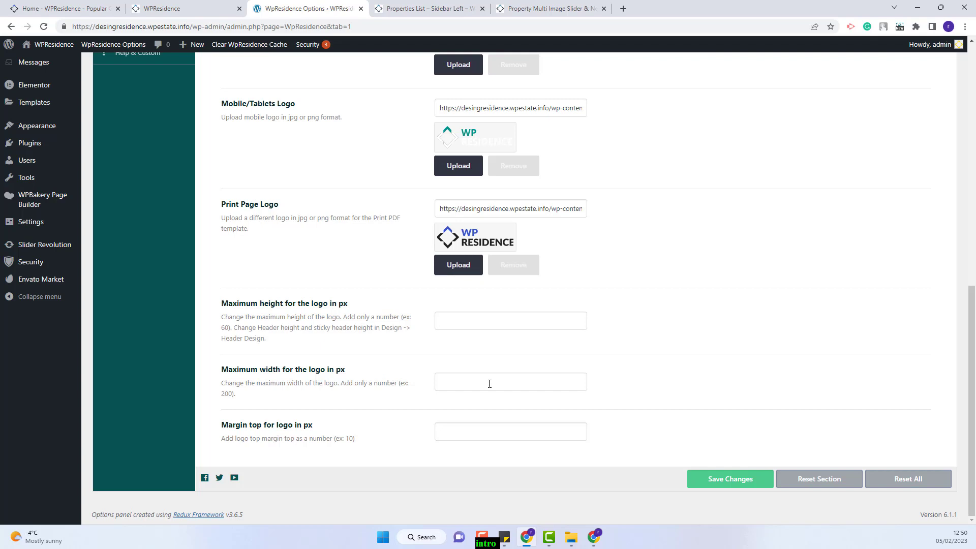
pyautogui.write('300')
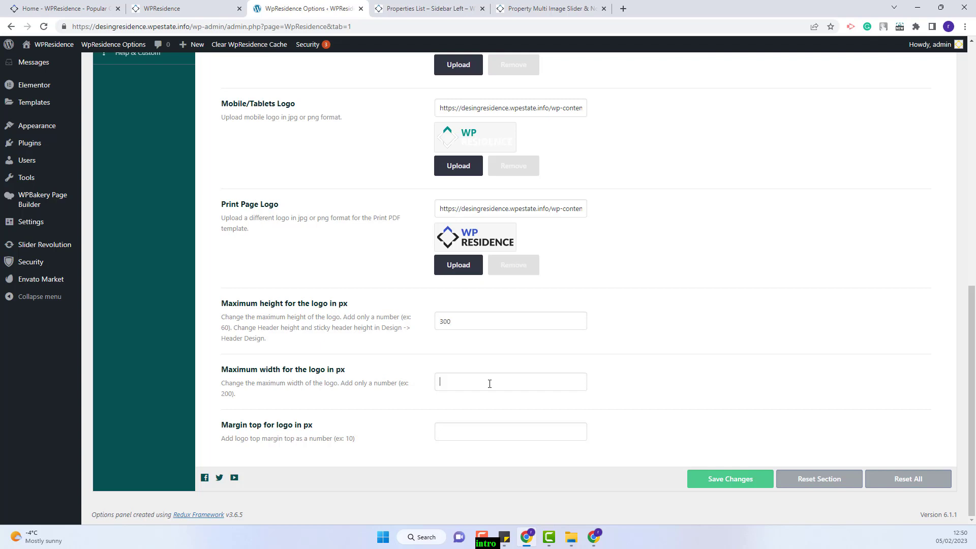
pyautogui.write('300')
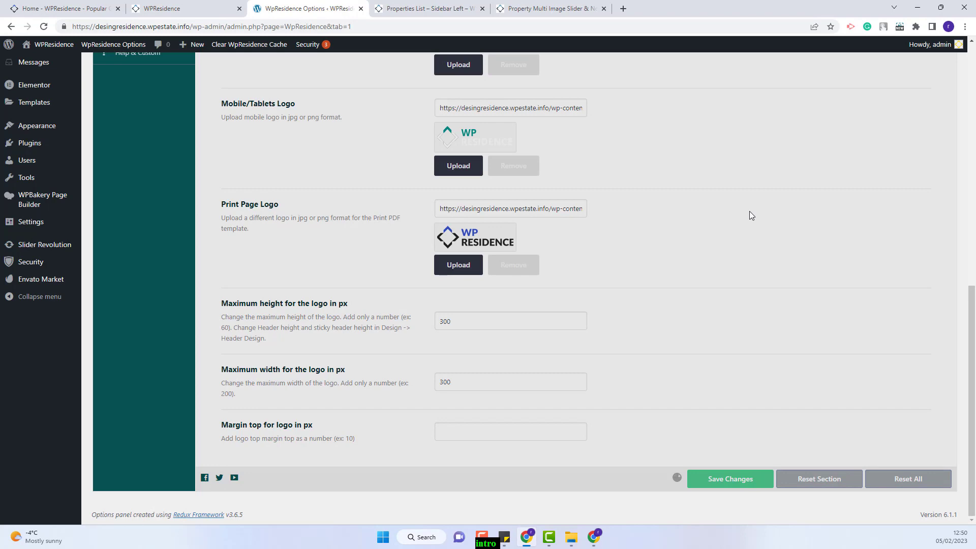
pyautogui.click(181, 8)
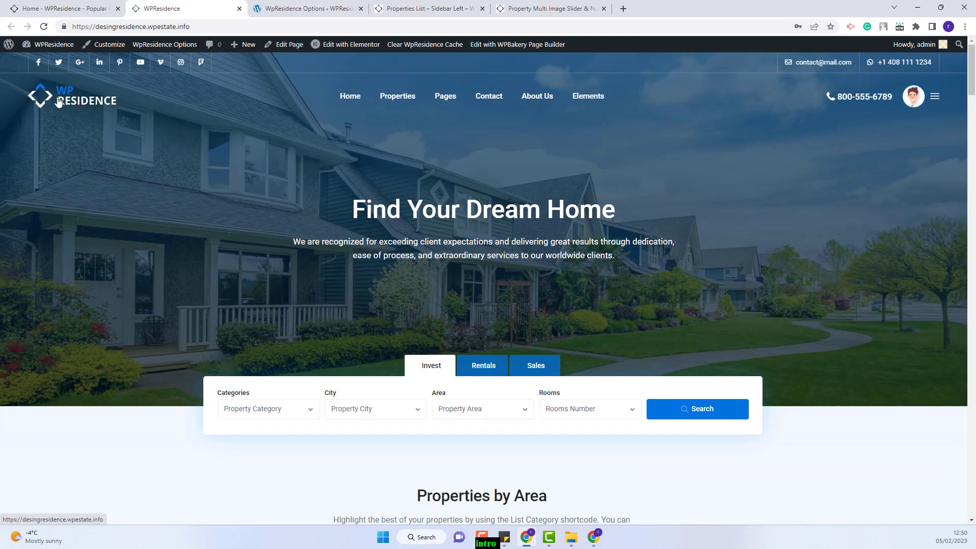
pyautogui.click(311, 8)
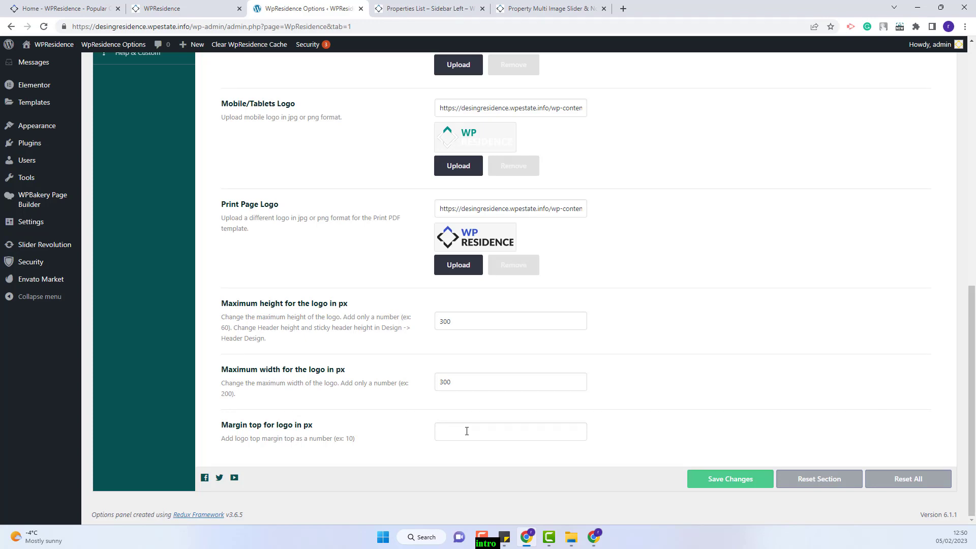
# Save a 20 px top margin for the logo and check it on the site
pyautogui.write('20')
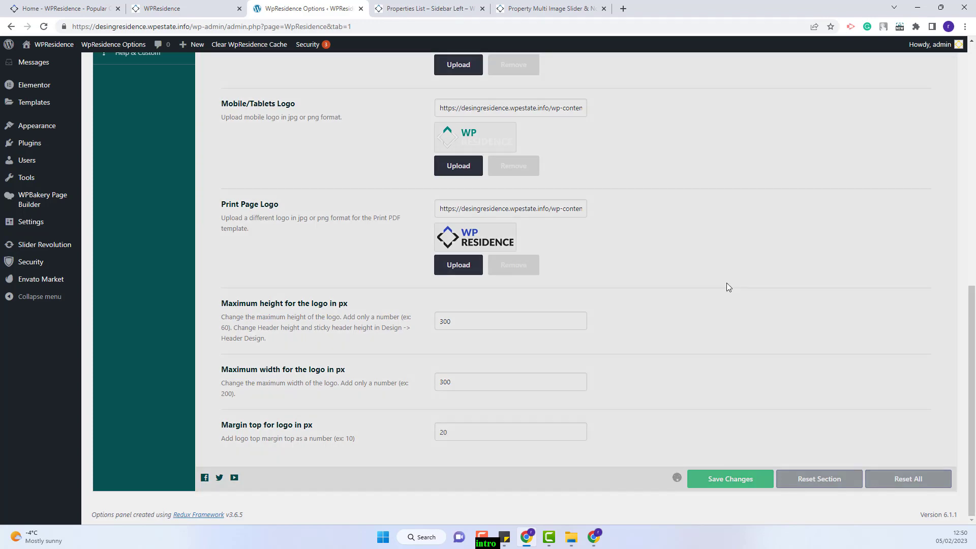
pyautogui.click(190, 8)
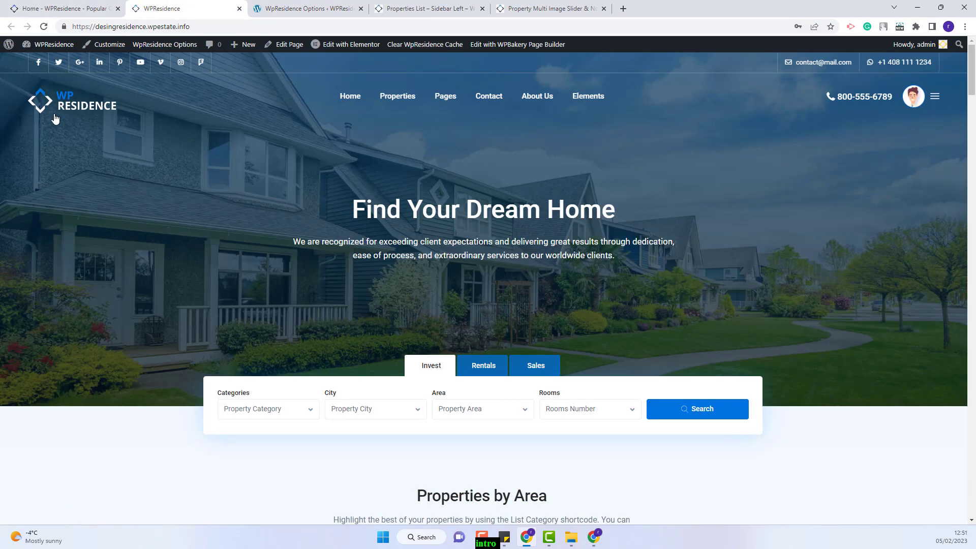
pyautogui.moveTo(55, 111)
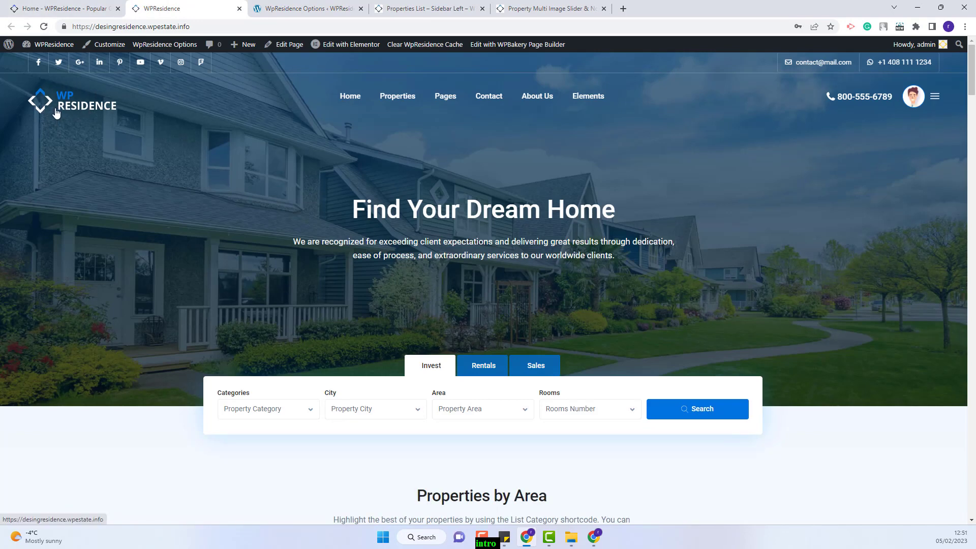
pyautogui.click(306, 8)
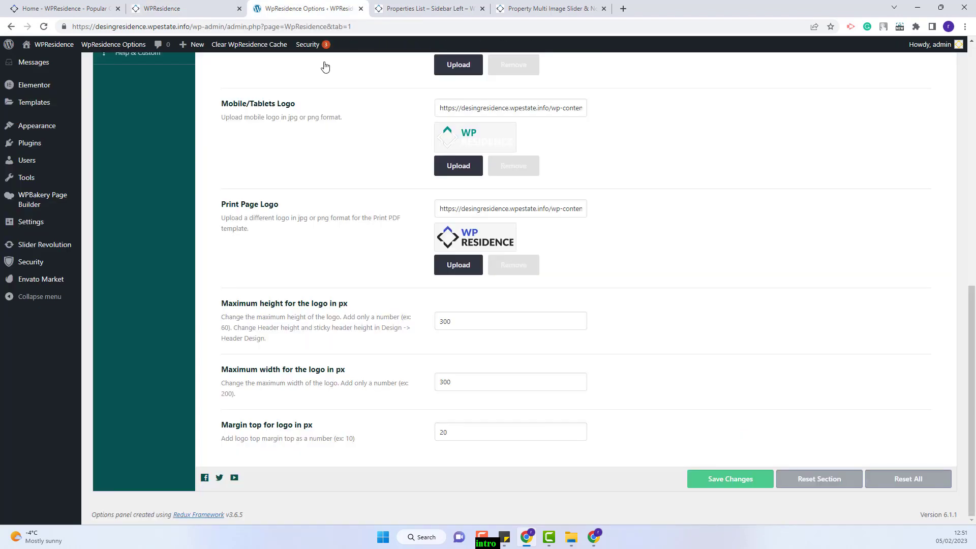
pyautogui.moveTo(456, 415)
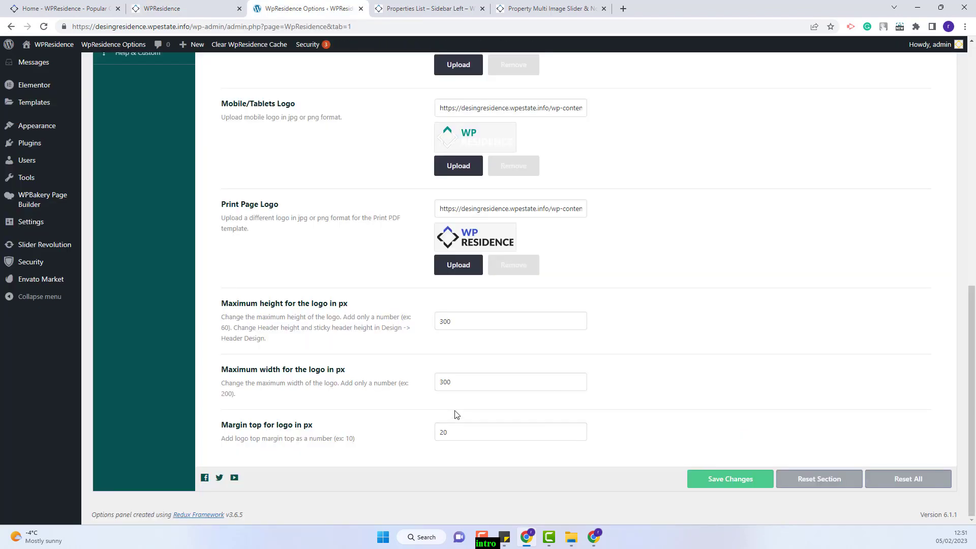